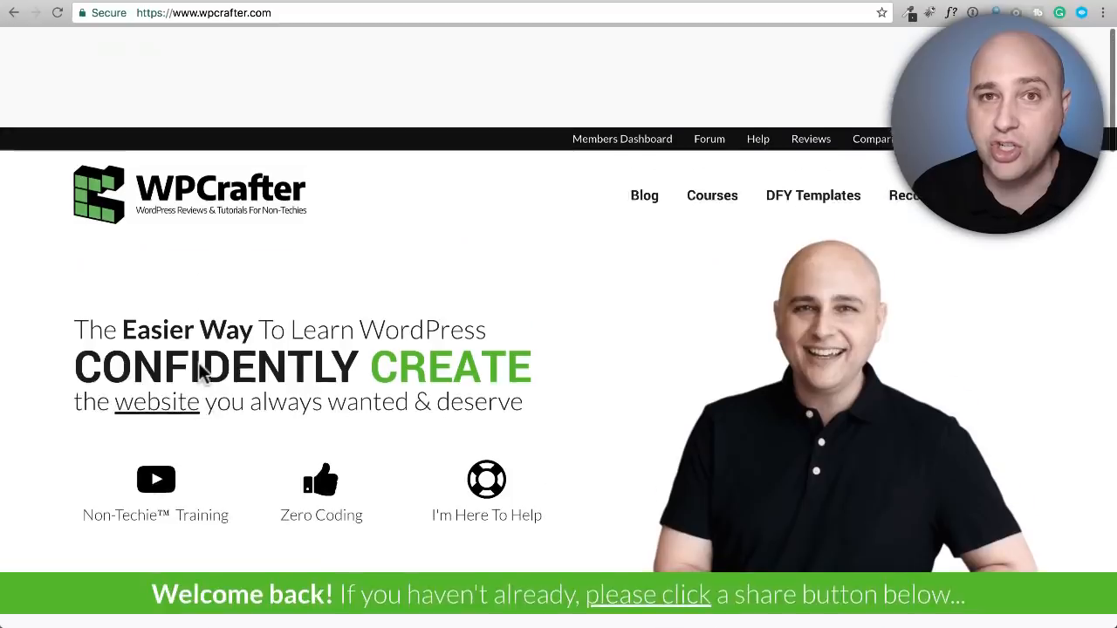
Scroll past the WPCrafter homepage intro to reach the demo site's wp-admin dashboard.
scroll(down, 3)
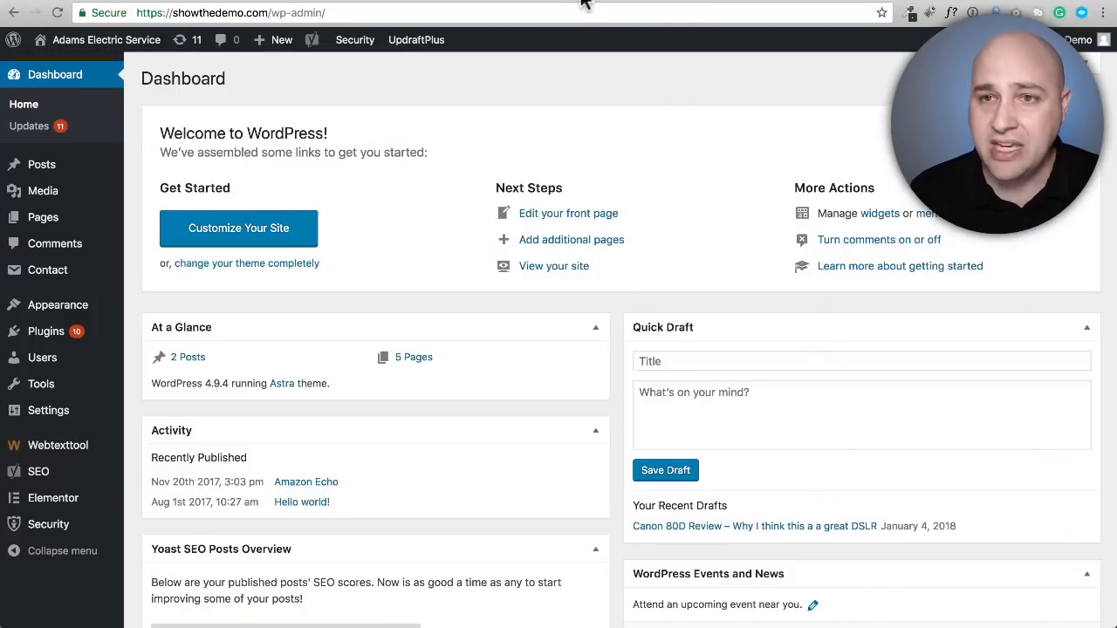
mouse_move(454, 212)
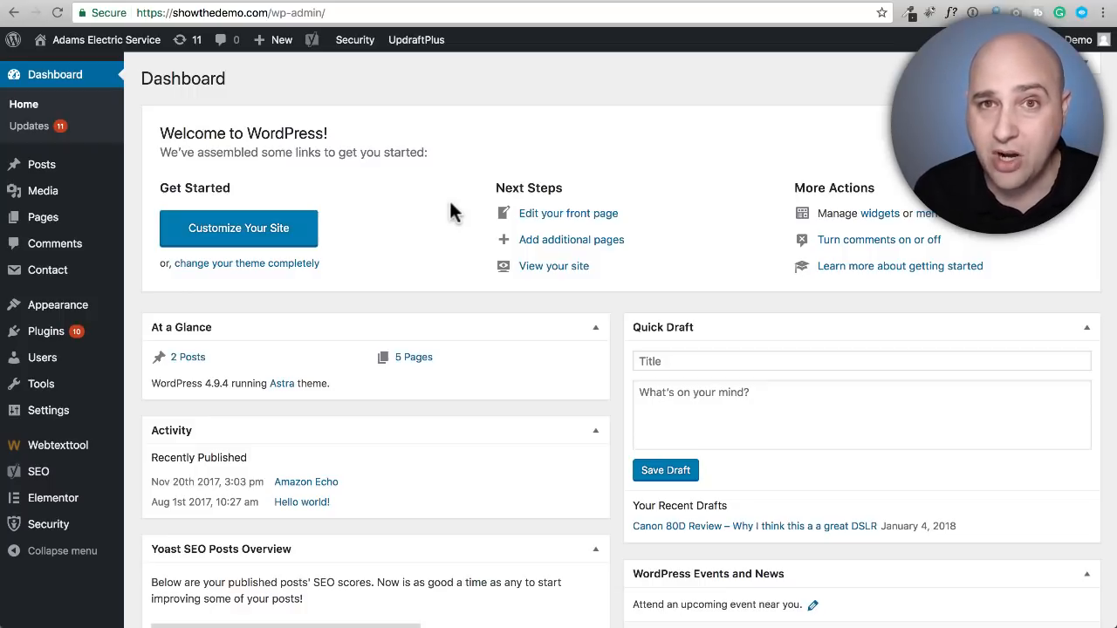
mouse_move(113, 297)
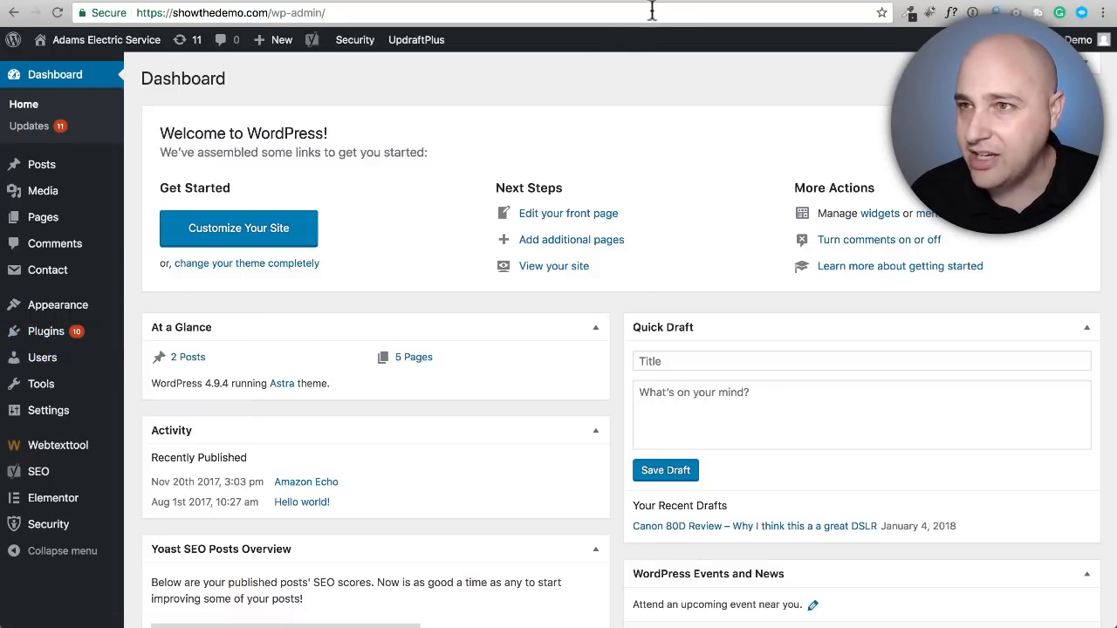
Install Advanced Reset WP from the 'reset' plugin search results and activate it.
click(31, 327)
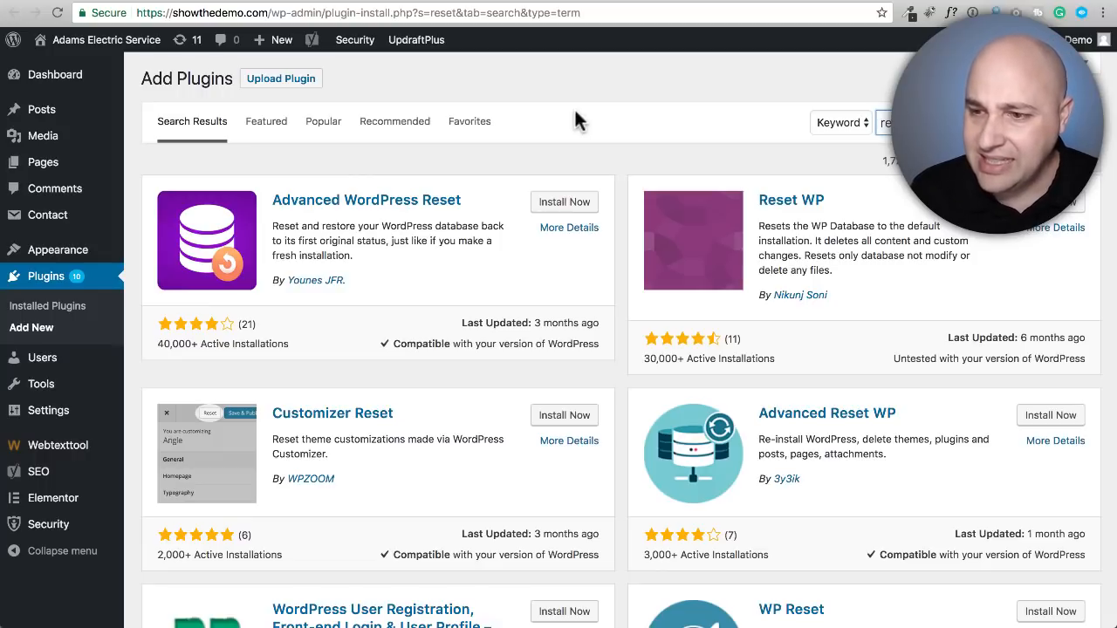
mouse_move(746, 410)
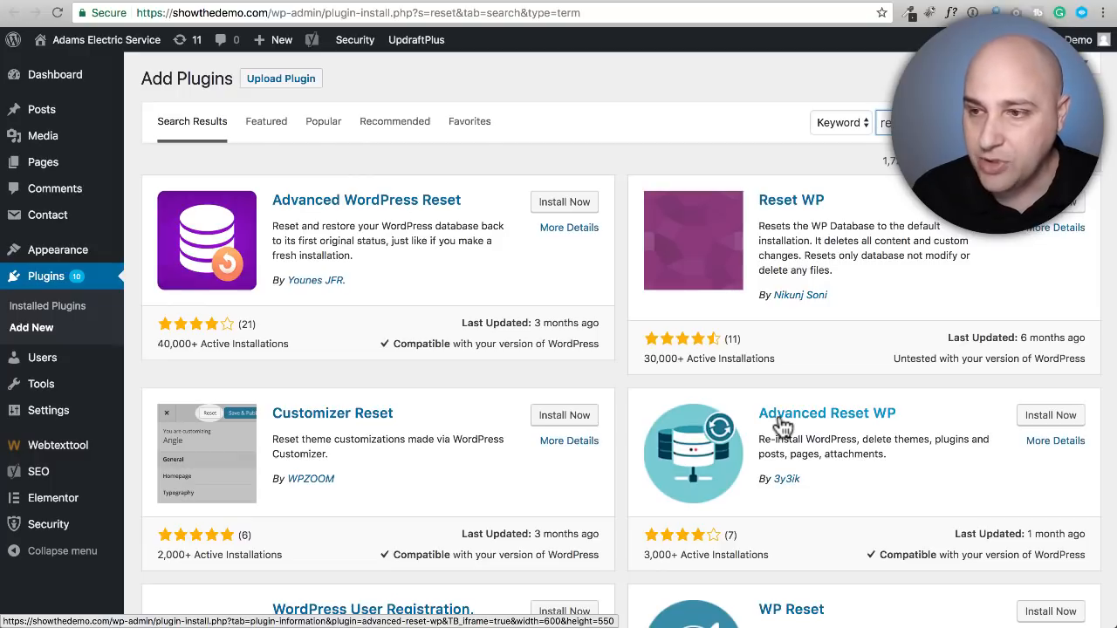
click(1051, 415)
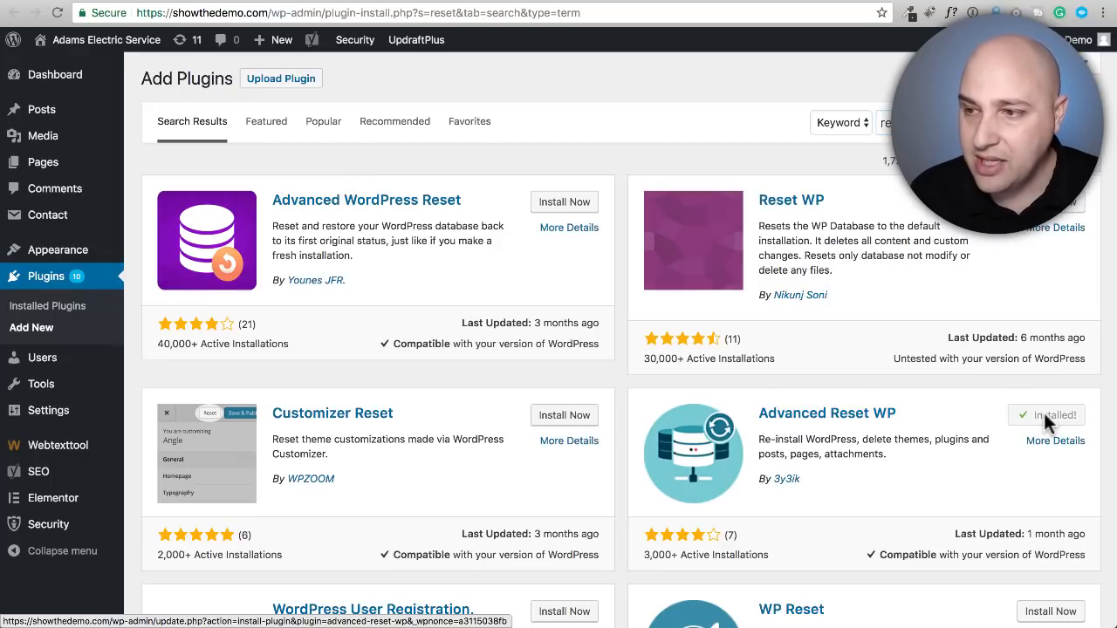
click(1046, 414)
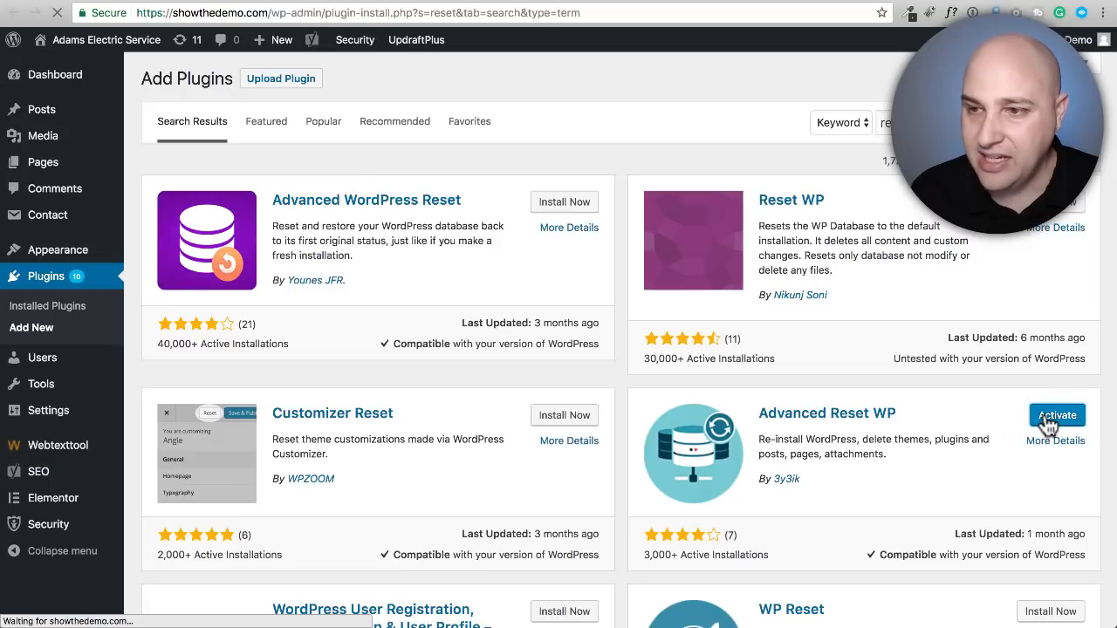
click(1056, 414)
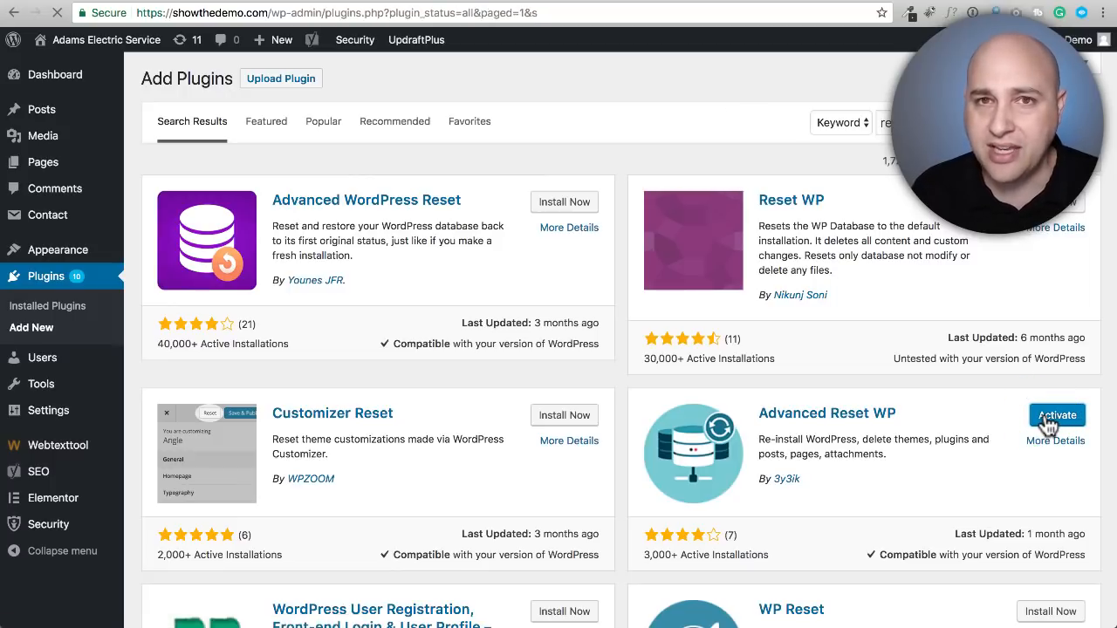
Open Tools > Advanced Reset WP to show its reset types and security key field.
click(1057, 415)
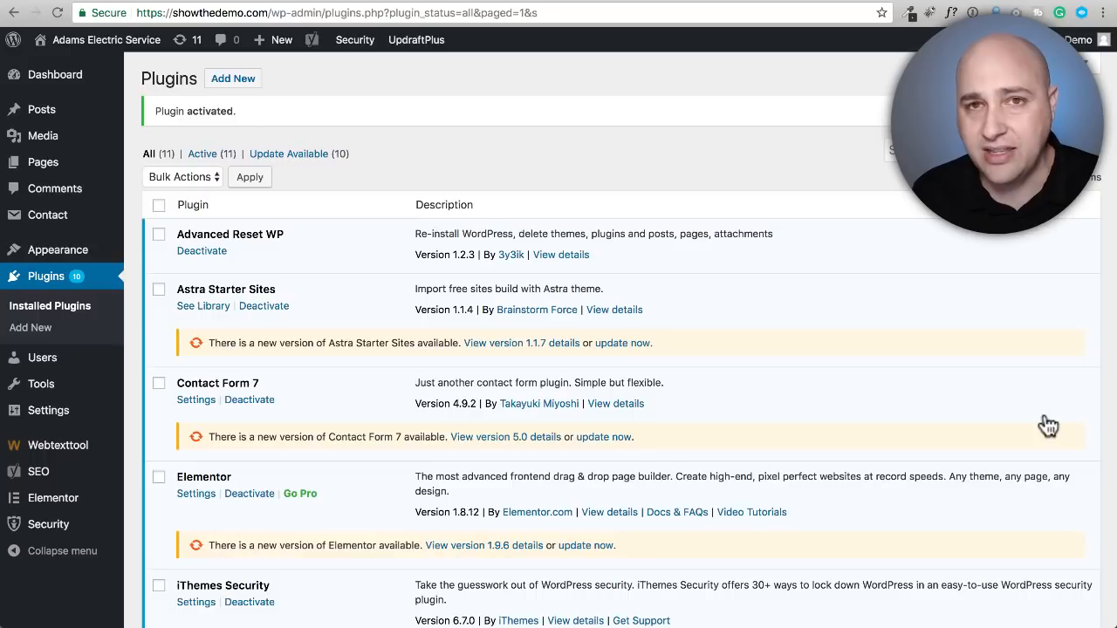
mouse_move(946, 422)
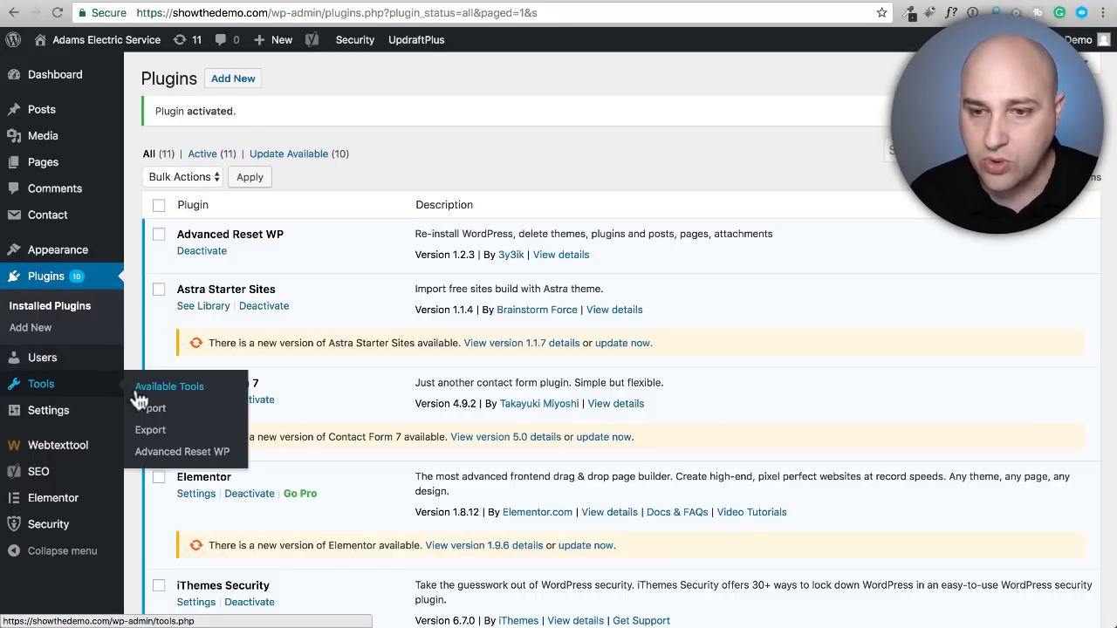
mouse_move(182, 451)
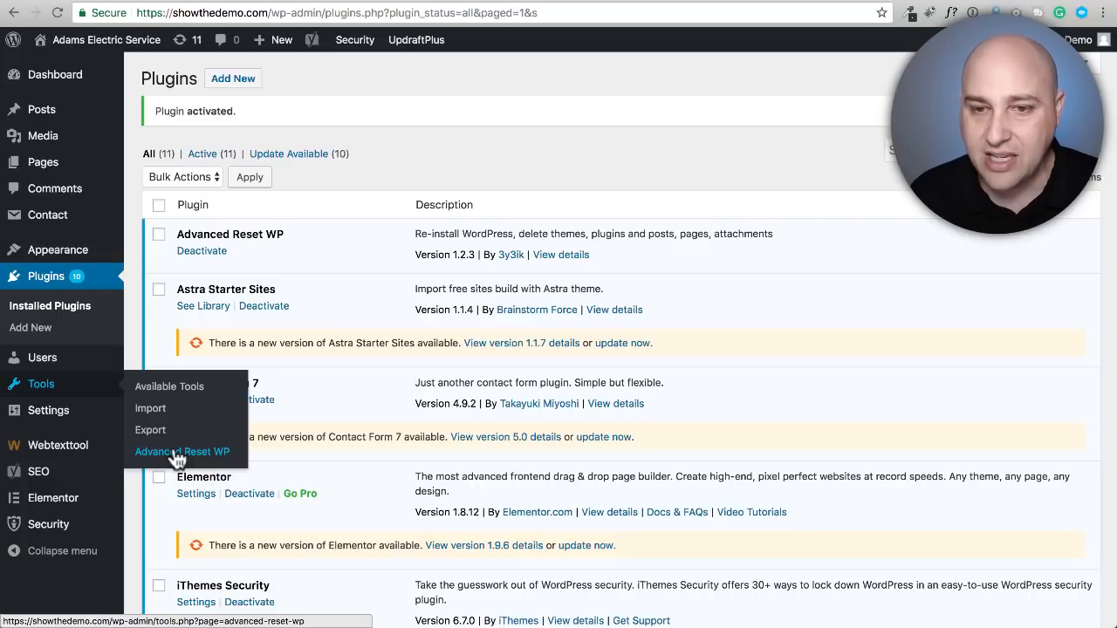
click(181, 451)
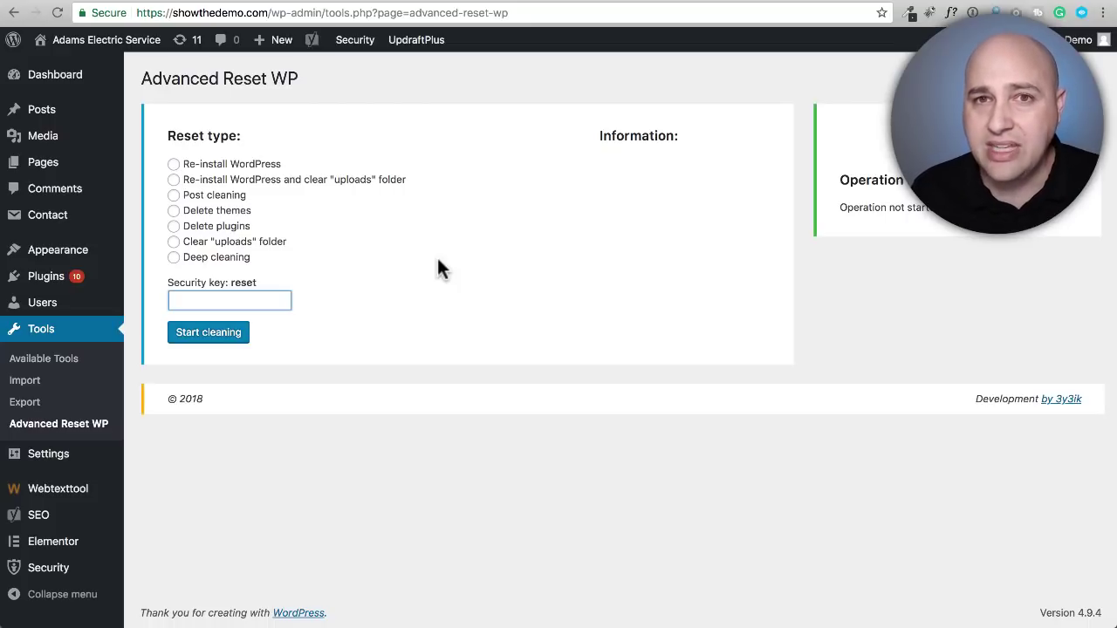
click(229, 300)
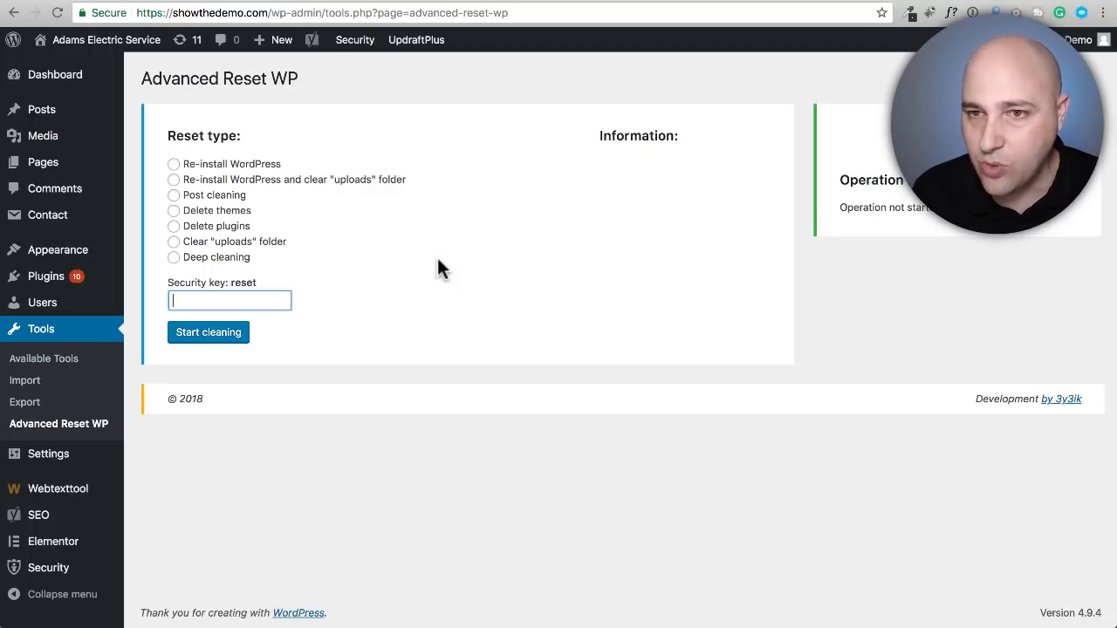
mouse_move(268, 219)
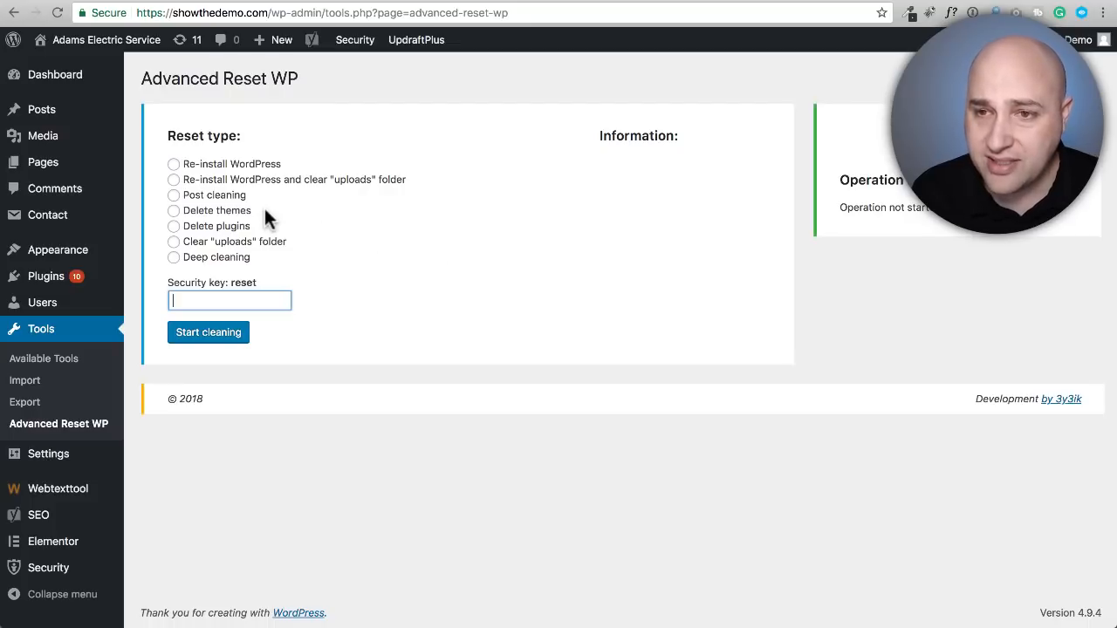
mouse_move(225, 175)
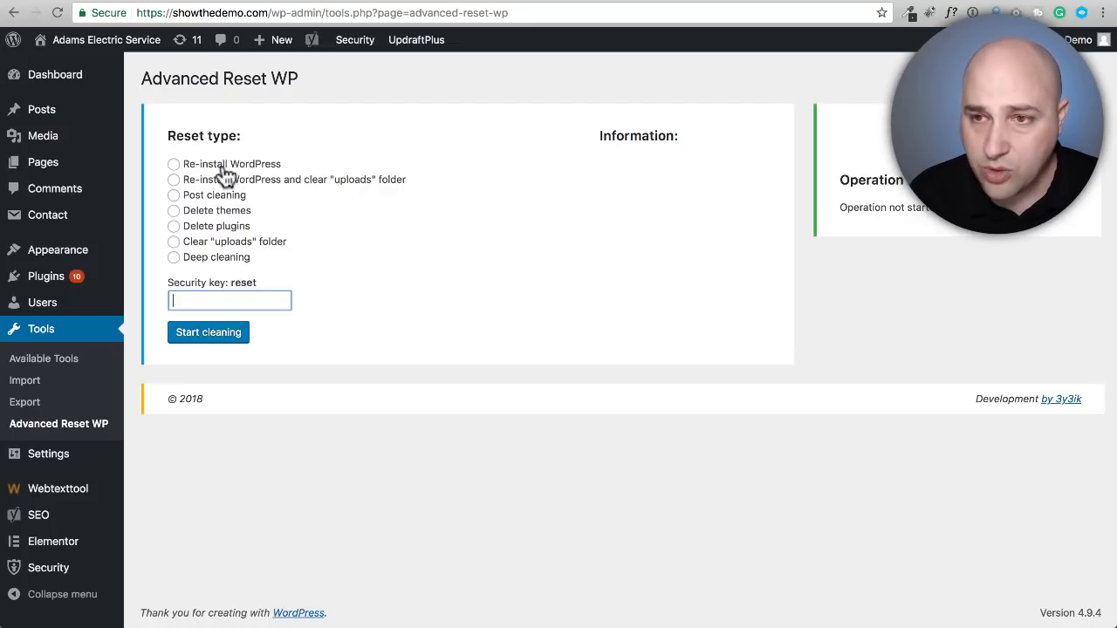
mouse_move(268, 192)
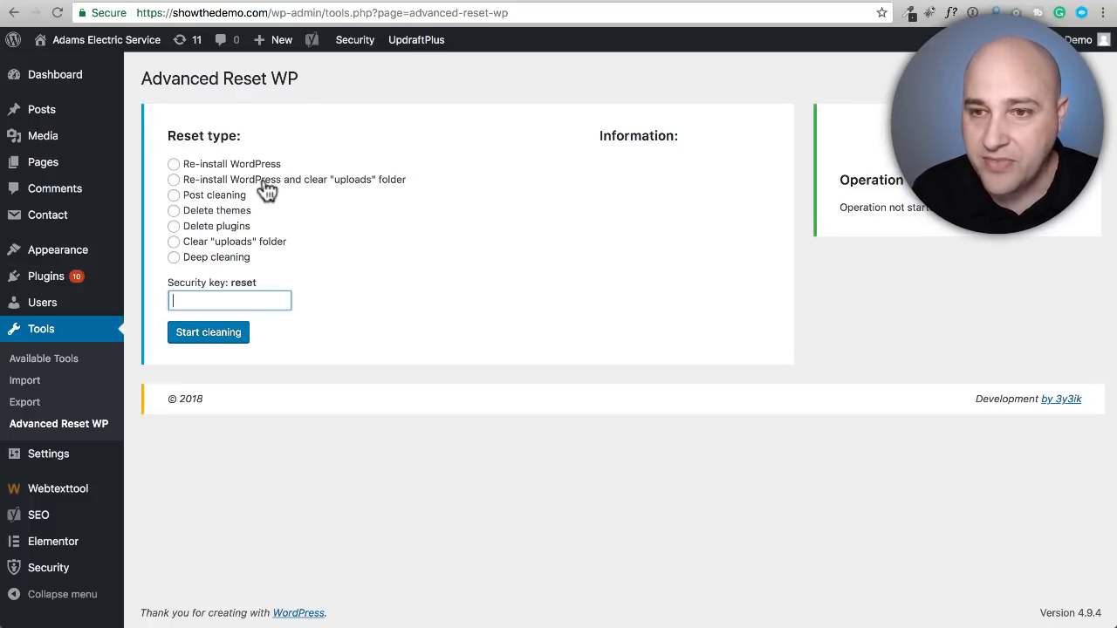
mouse_move(256, 233)
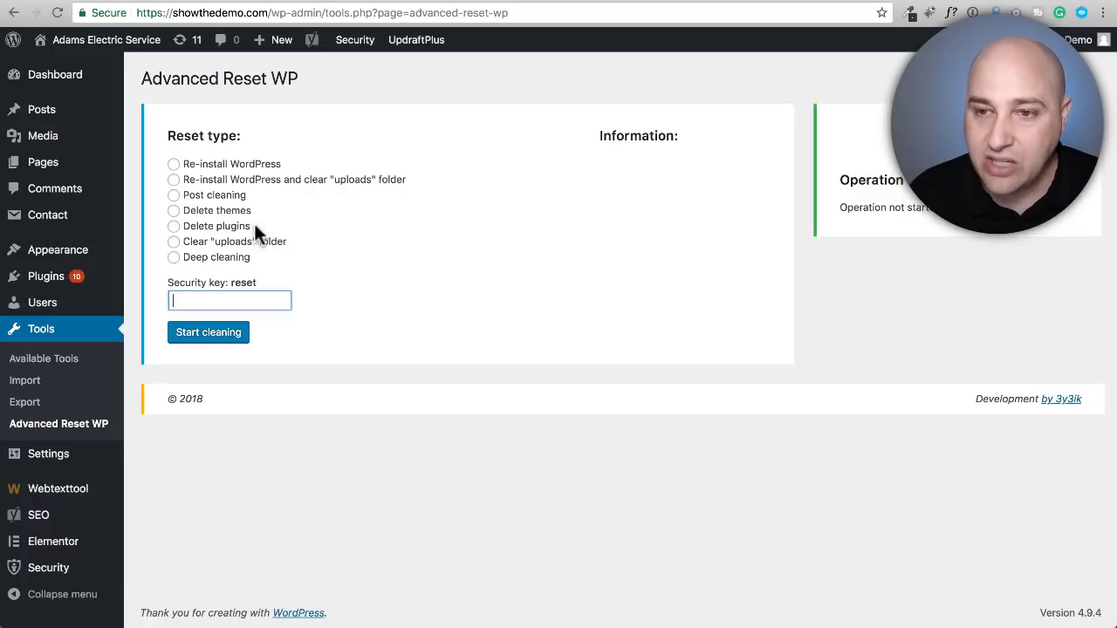
mouse_move(293, 252)
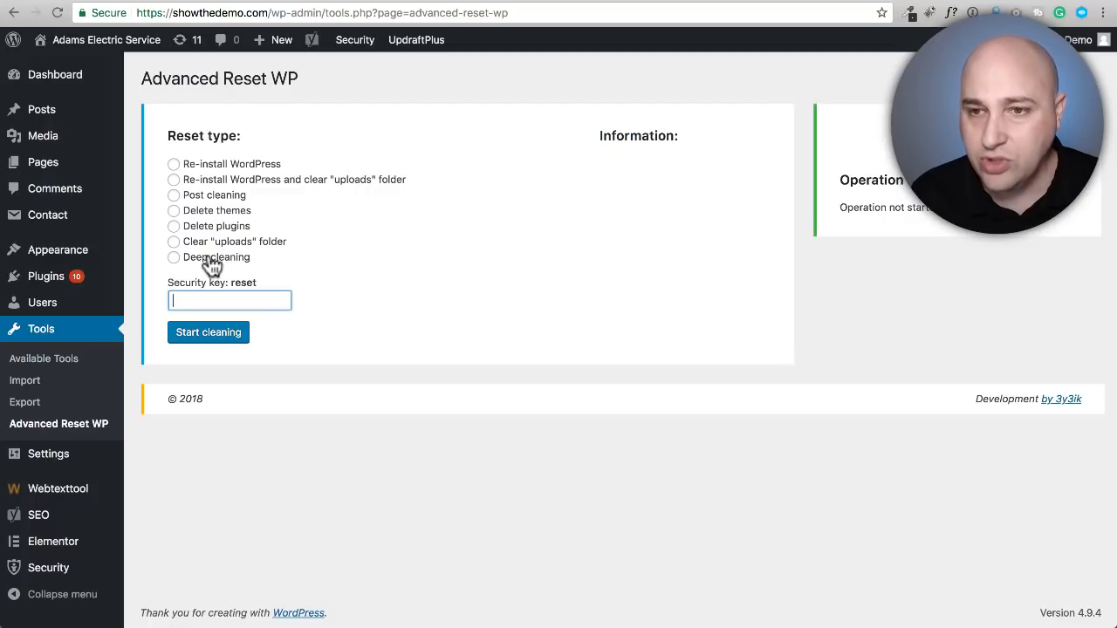
mouse_move(175, 185)
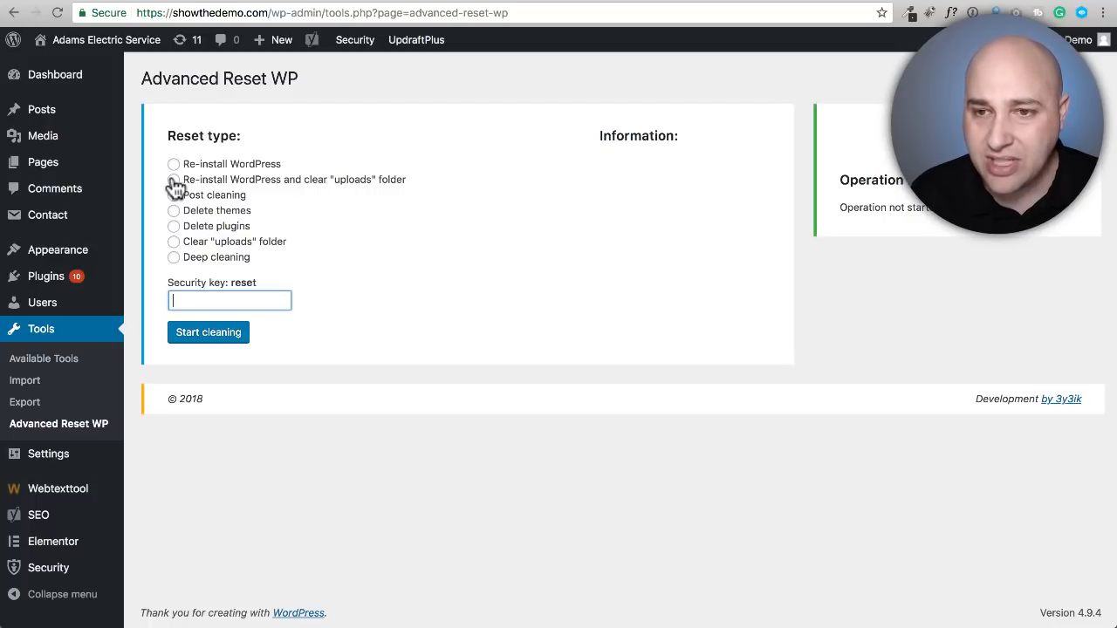
Select the 'Re-install WordPress and clear "uploads" folder' reset option.
click(173, 180)
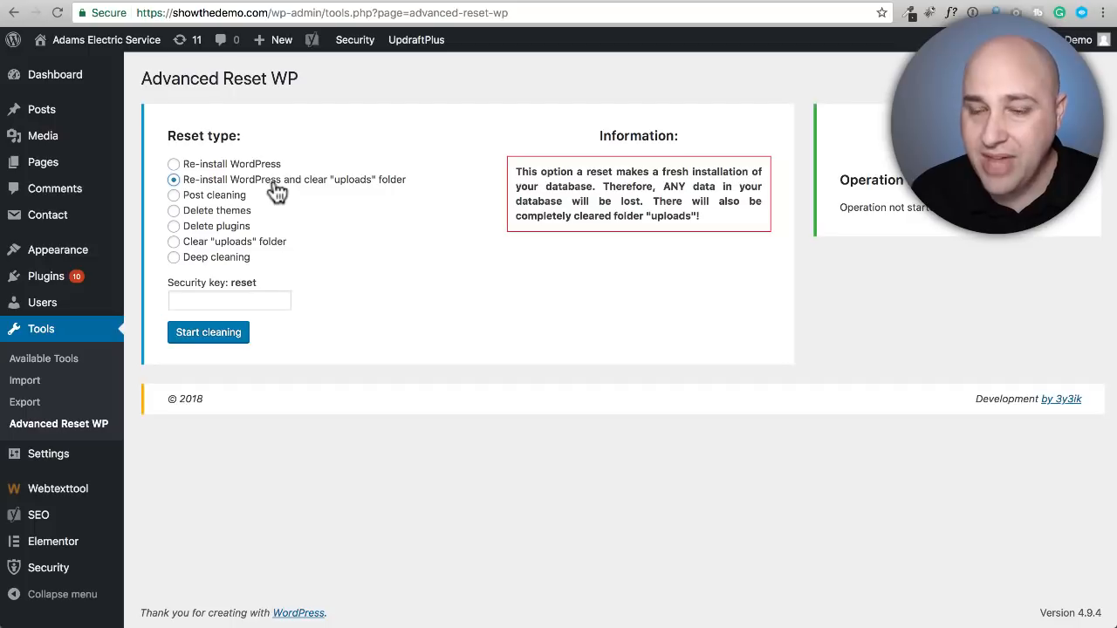
mouse_move(233, 169)
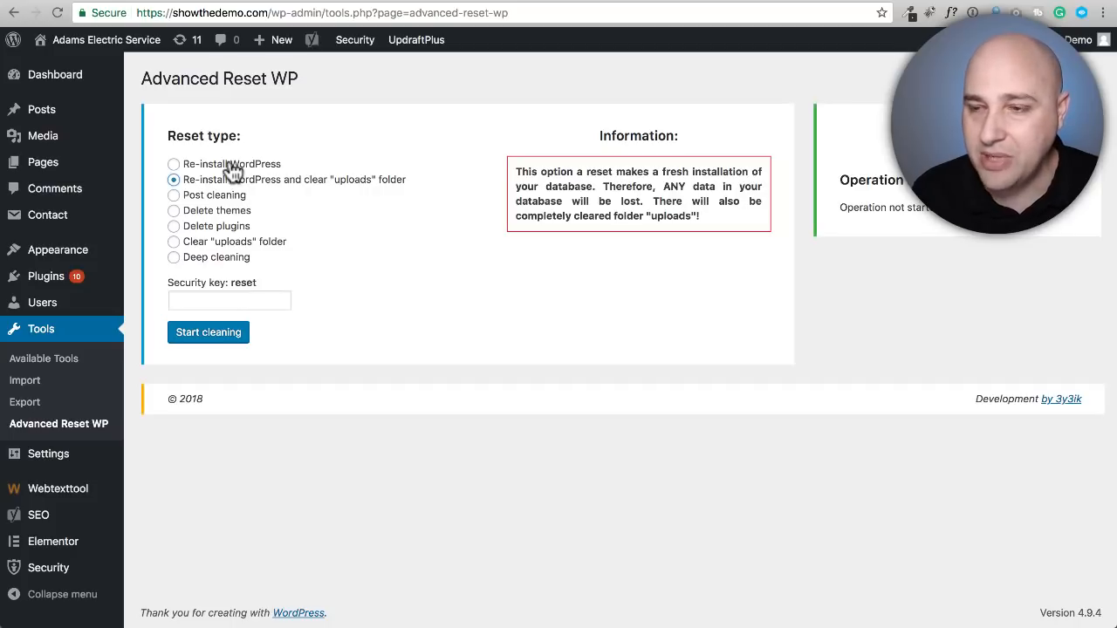
mouse_move(227, 210)
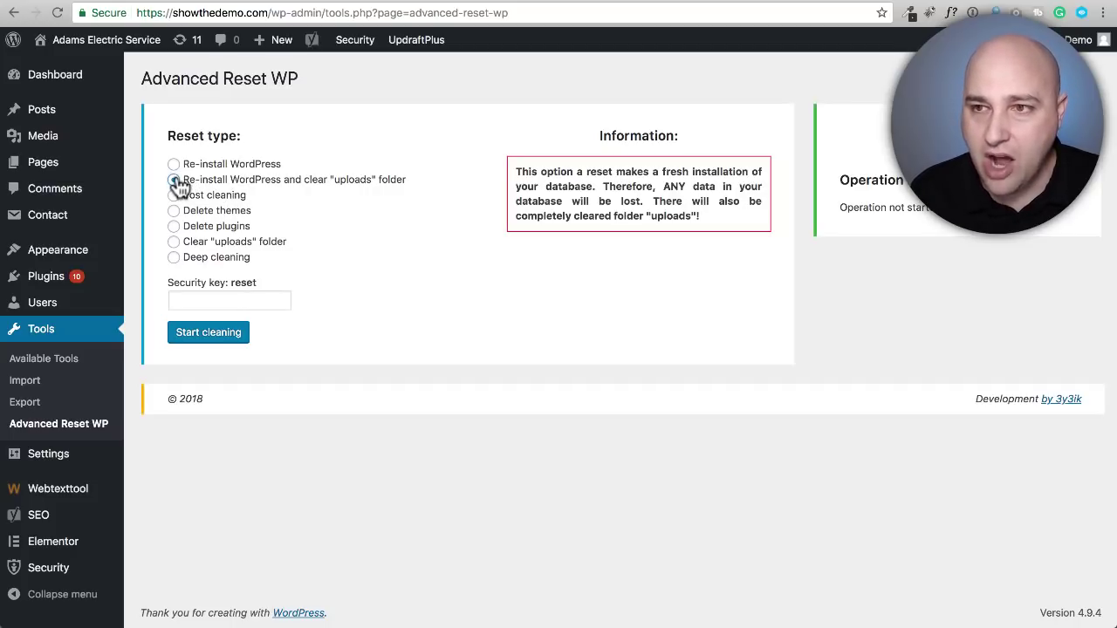
click(173, 180)
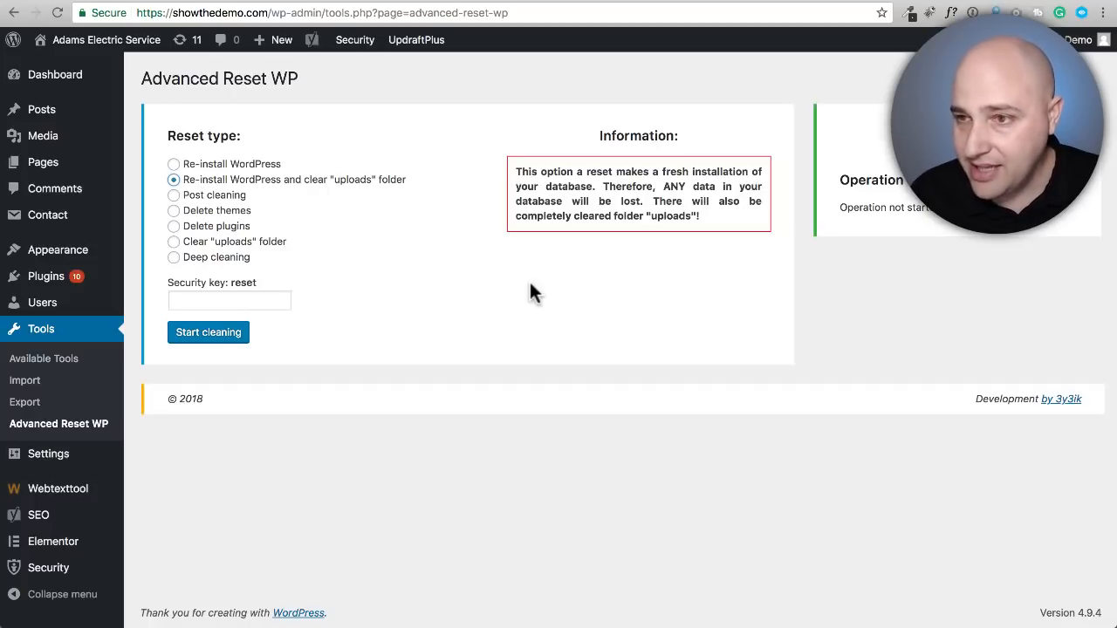
Enter 'reset' as the security key and start cleaning.
click(229, 300)
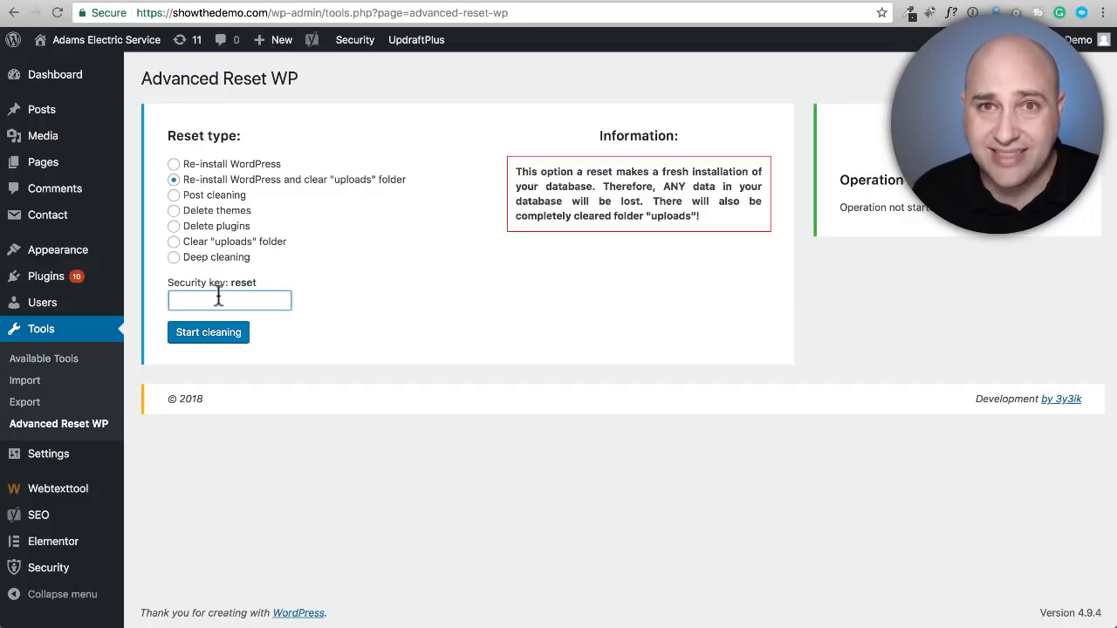
text(reset)
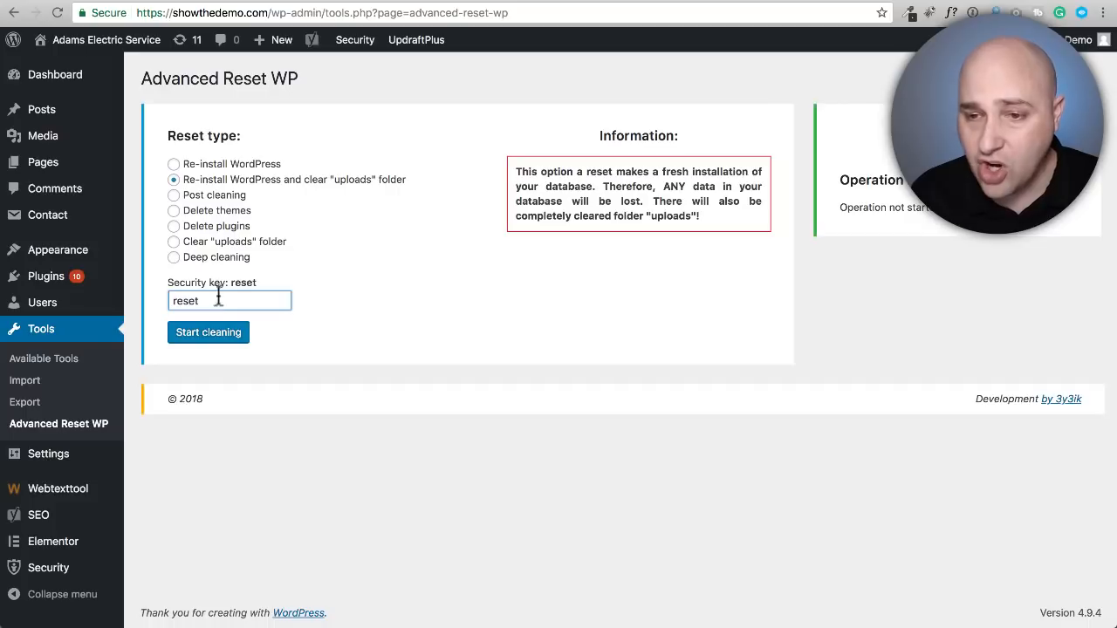
click(207, 332)
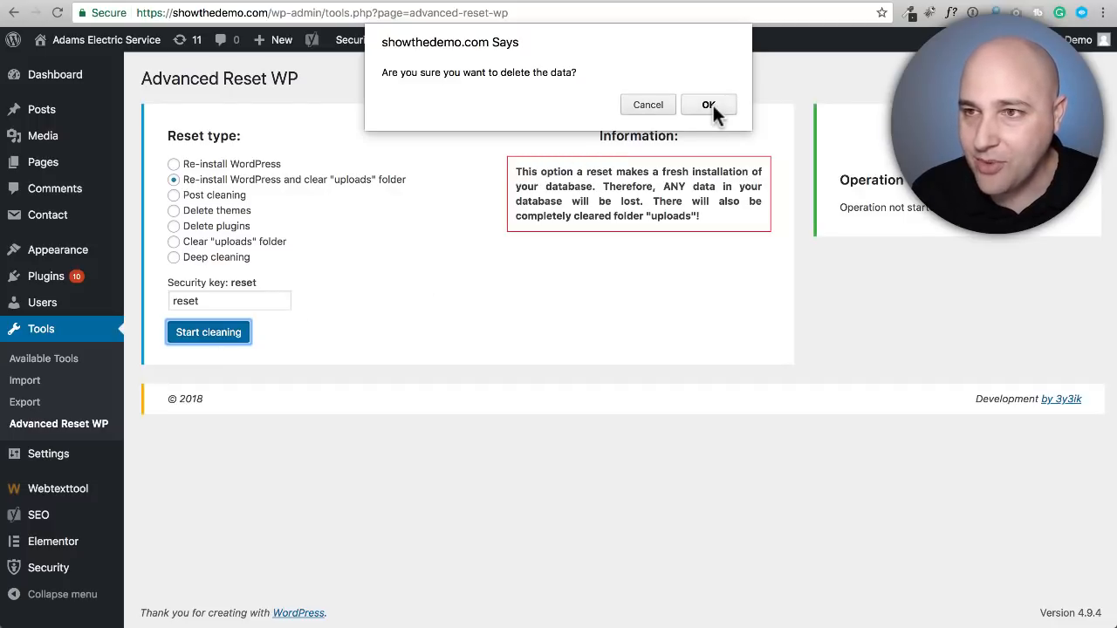
Confirm OK on the delete-data warning and let the reinstall finish.
click(708, 104)
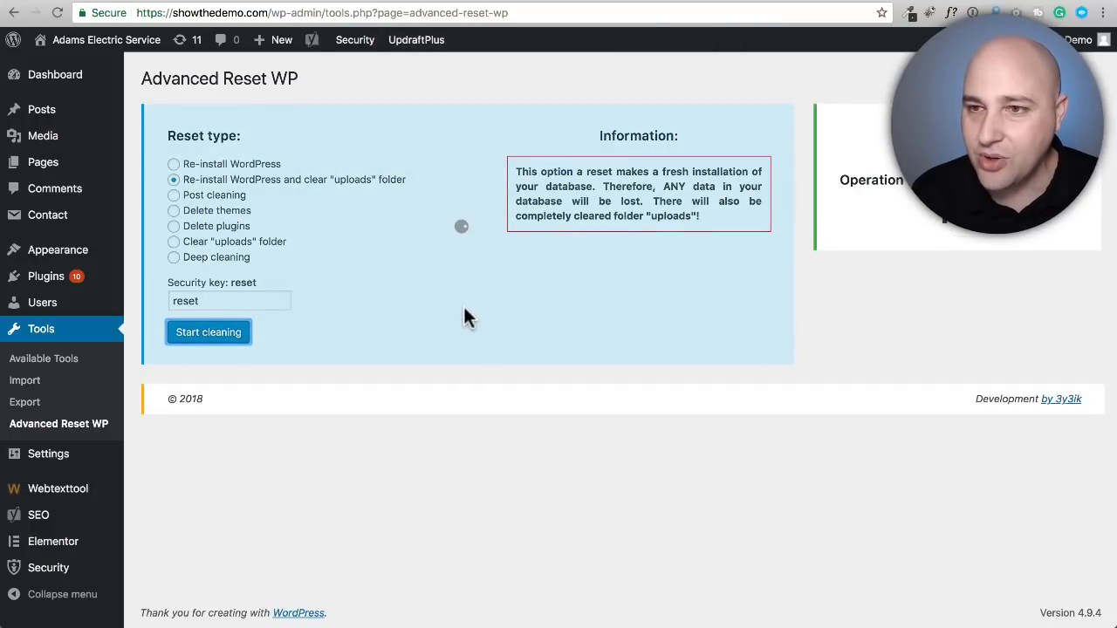
click(208, 331)
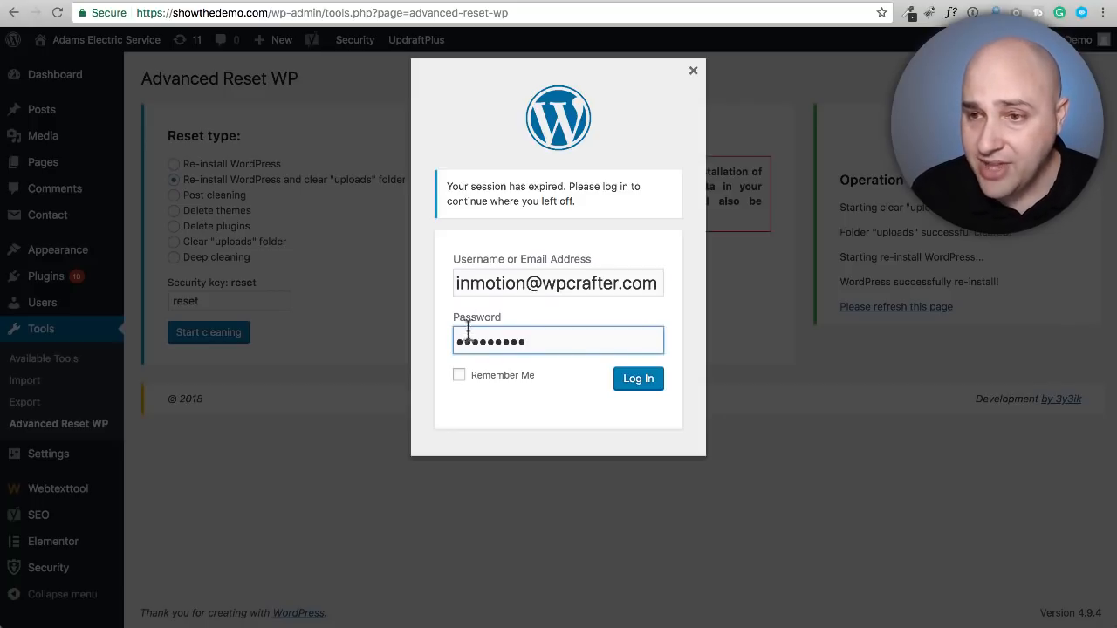
Log back in through the session-expired login prompt.
click(638, 378)
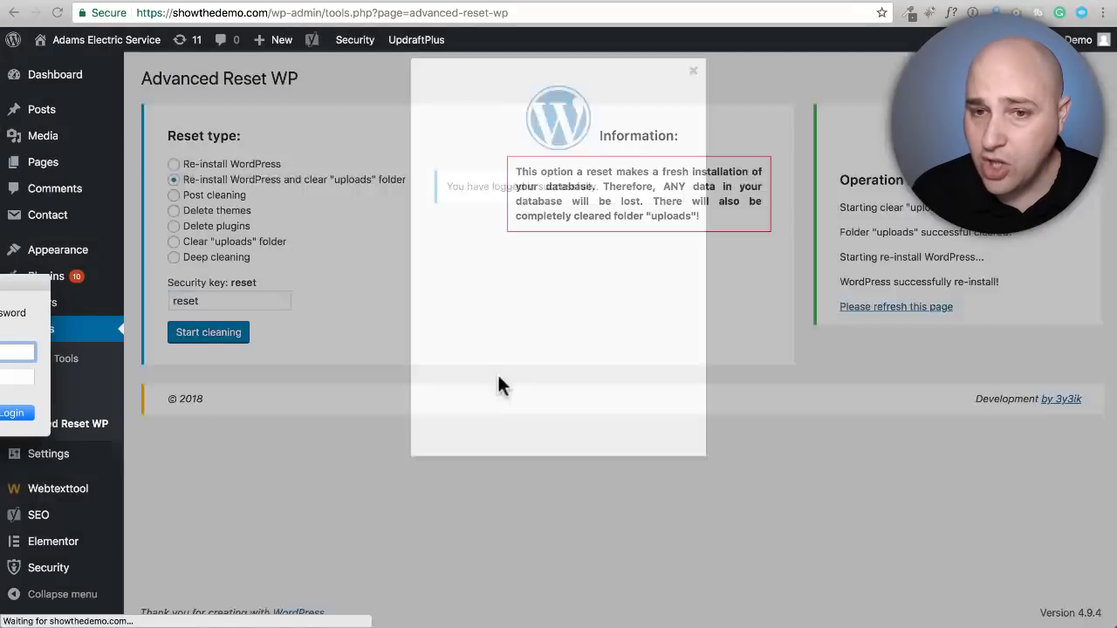
click(692, 70)
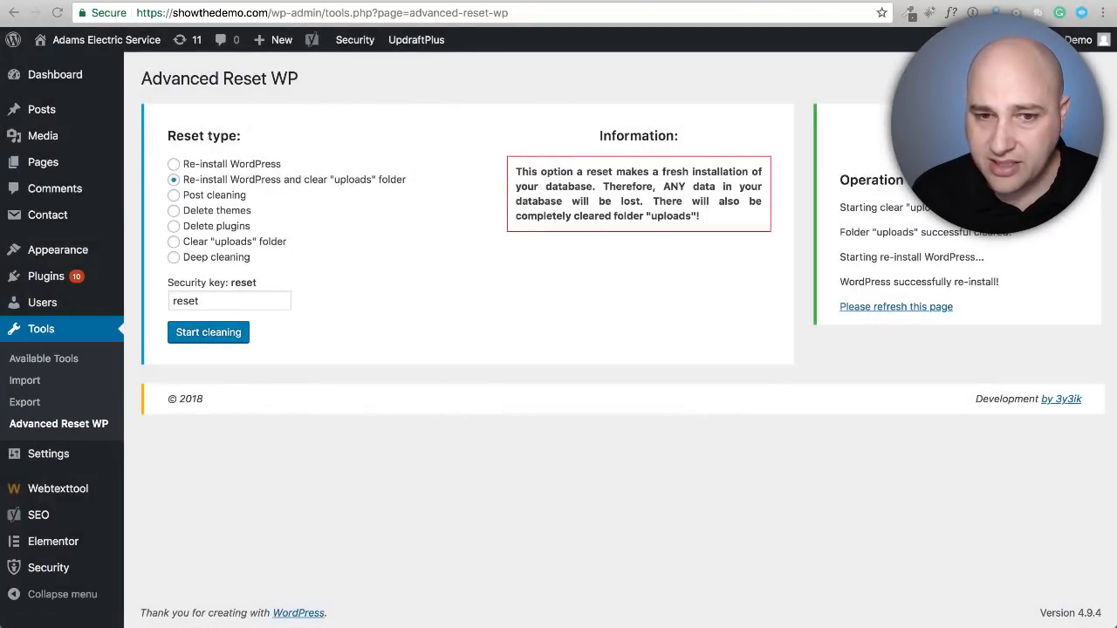
mouse_move(172, 59)
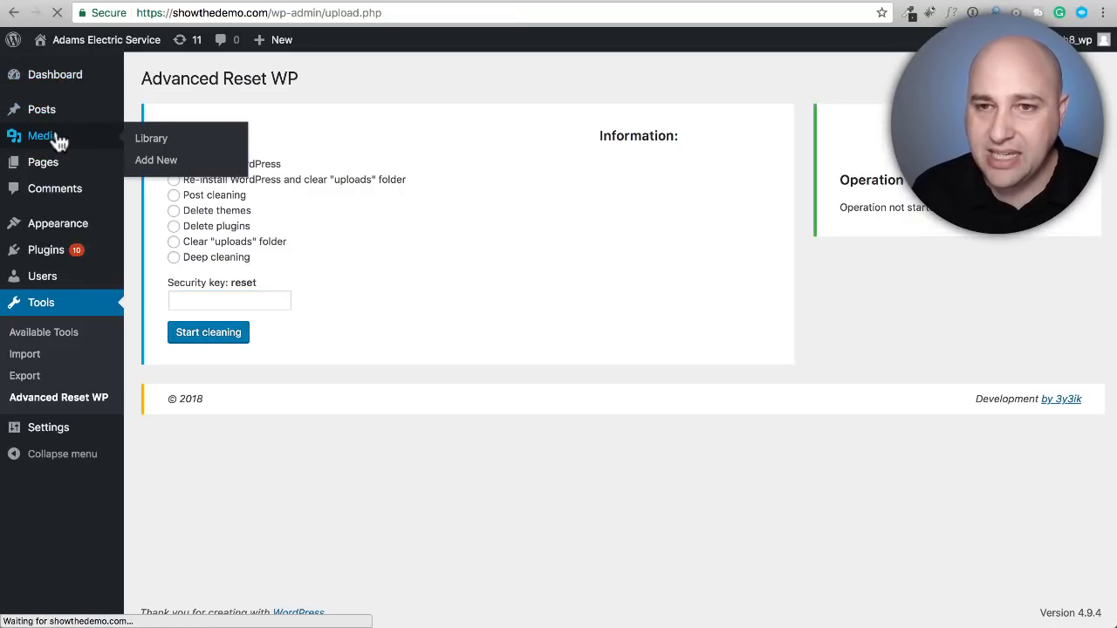
Check Media Library, All Posts, All Pages and Themes for default content only.
click(150, 138)
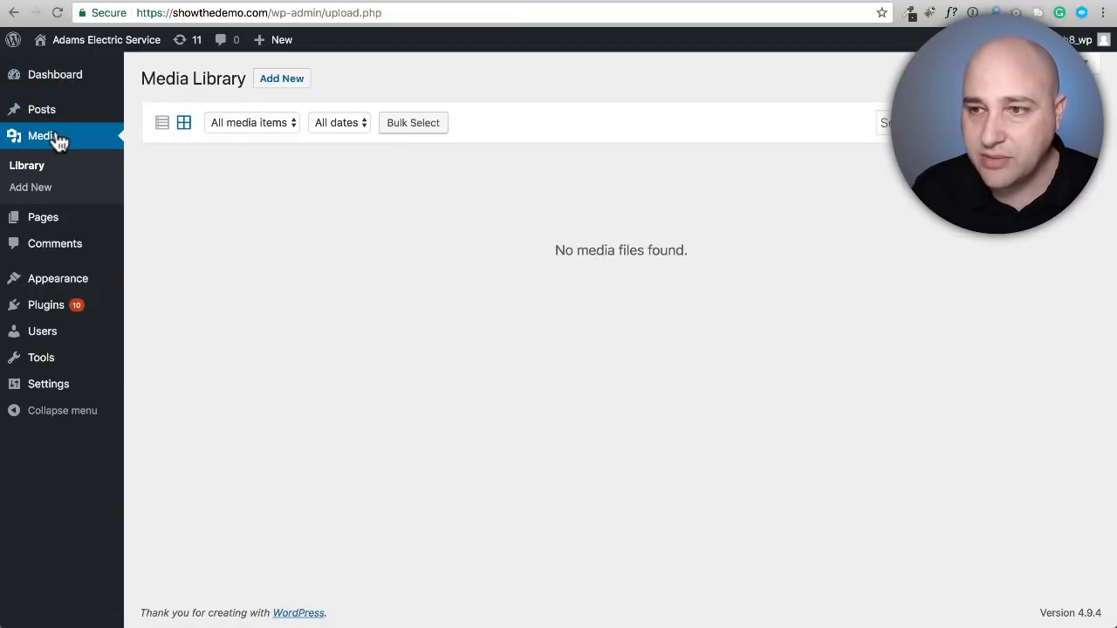
click(41, 109)
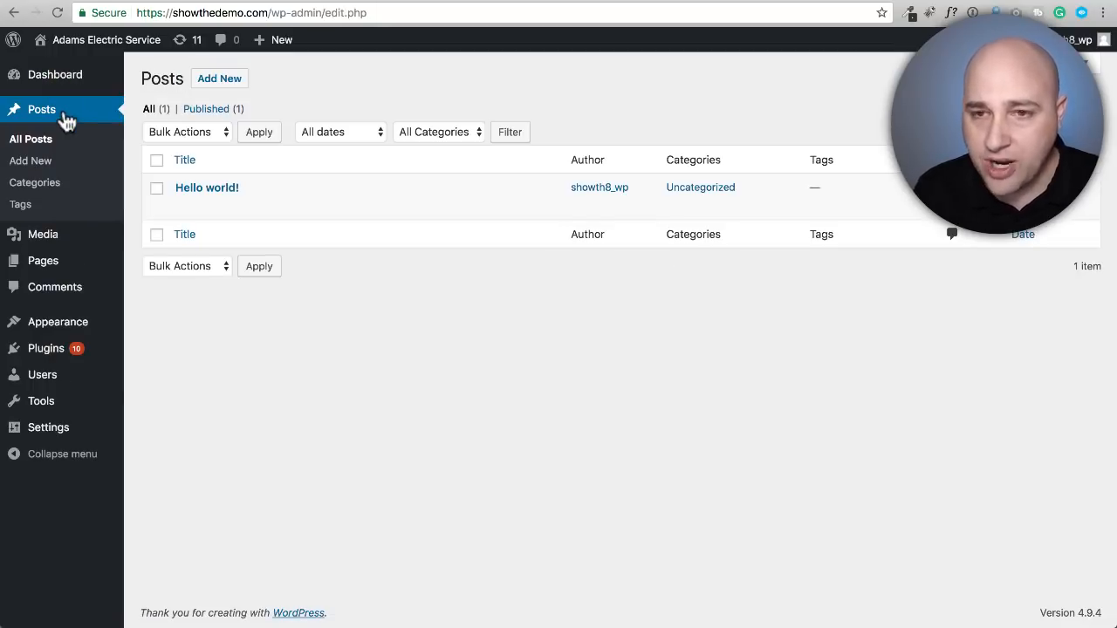
click(43, 261)
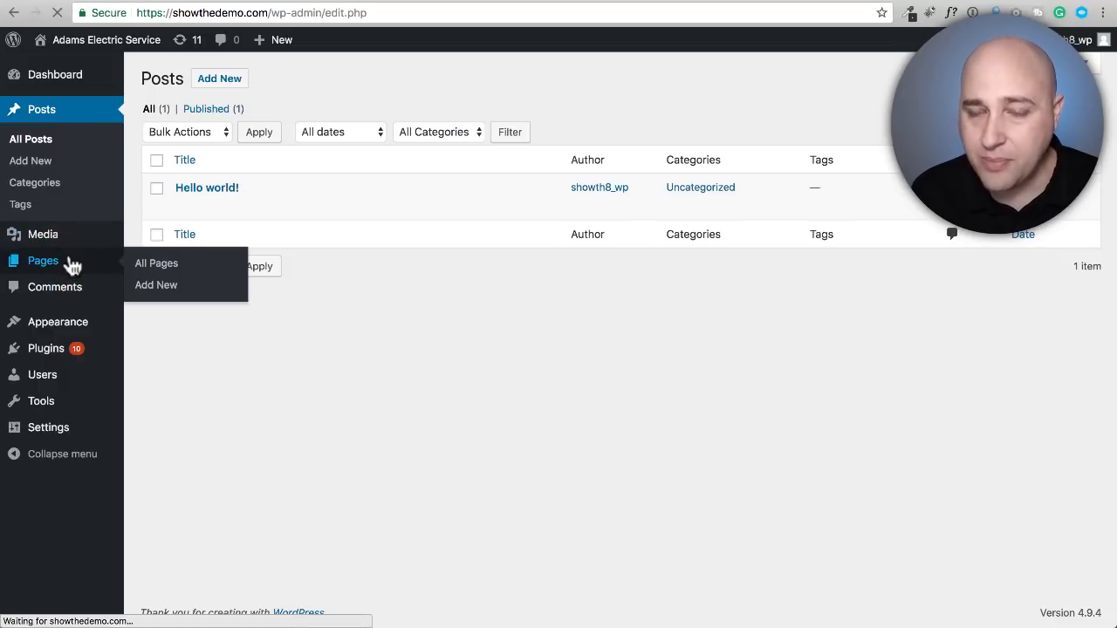
click(156, 263)
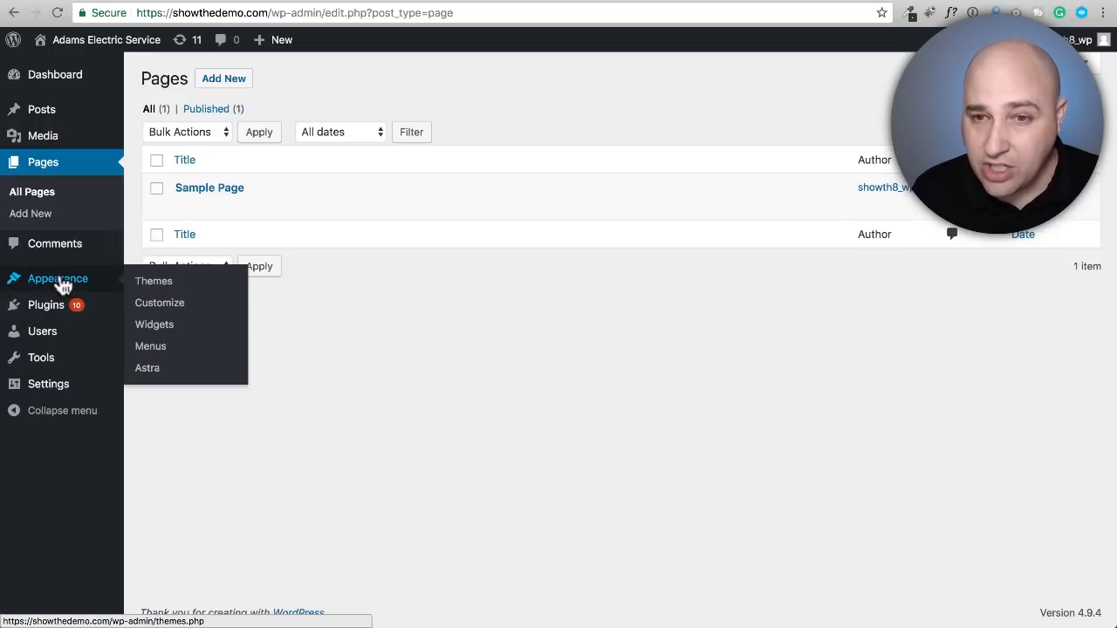
click(154, 280)
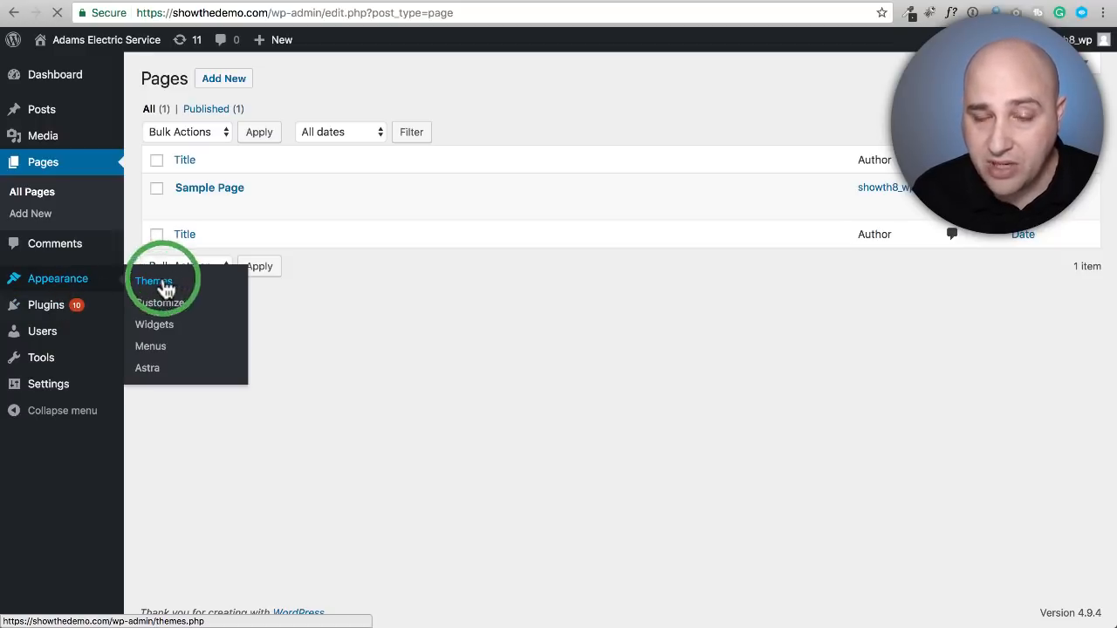
click(154, 281)
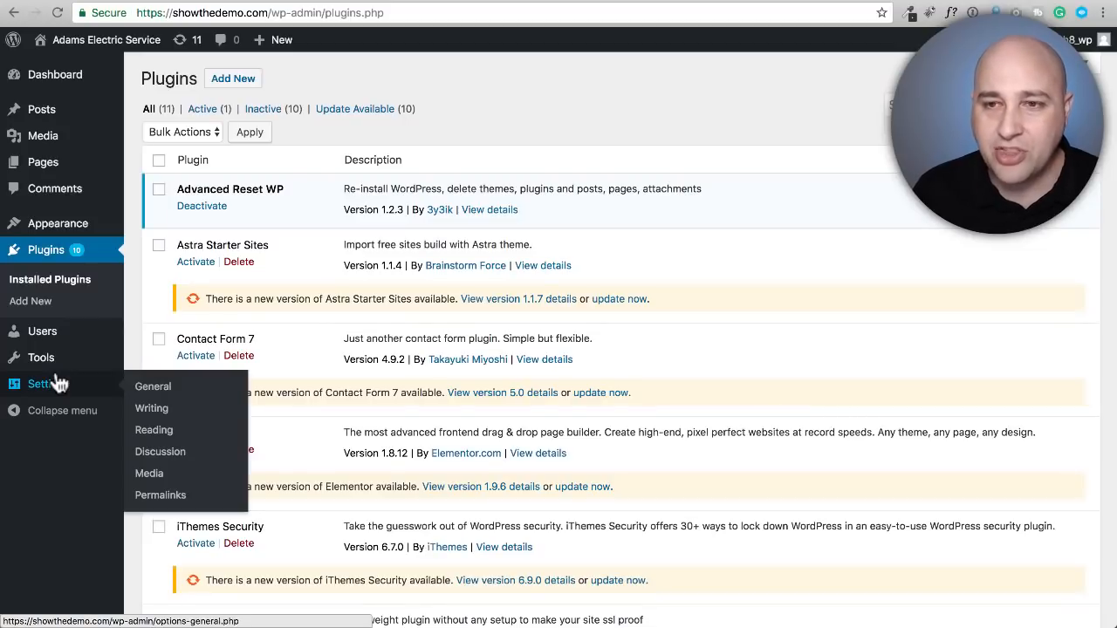
mouse_move(301, 351)
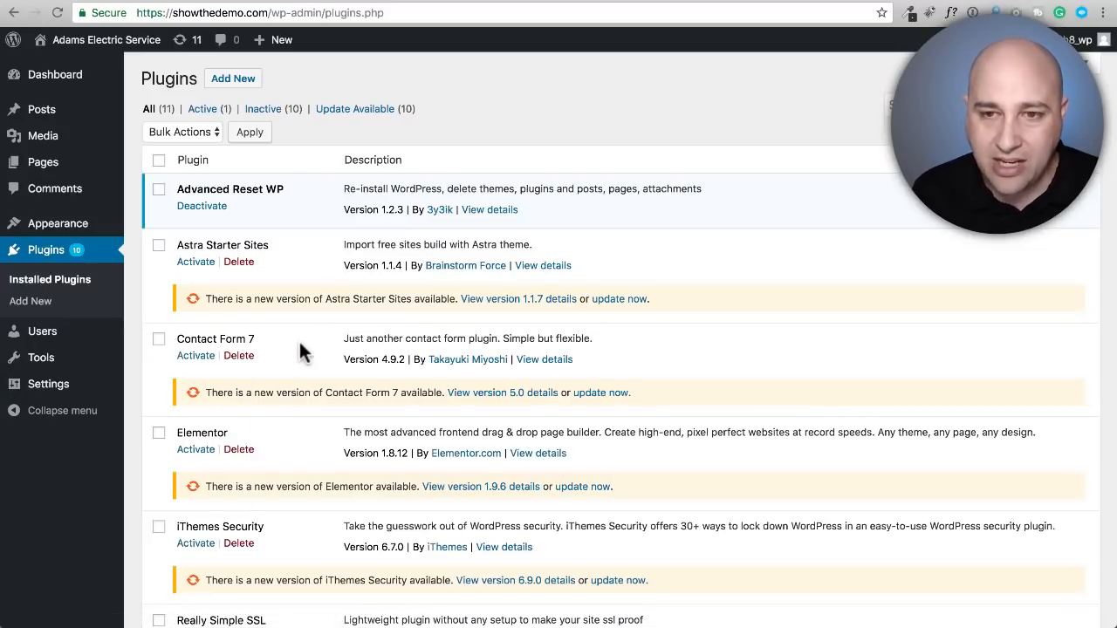
mouse_move(292, 327)
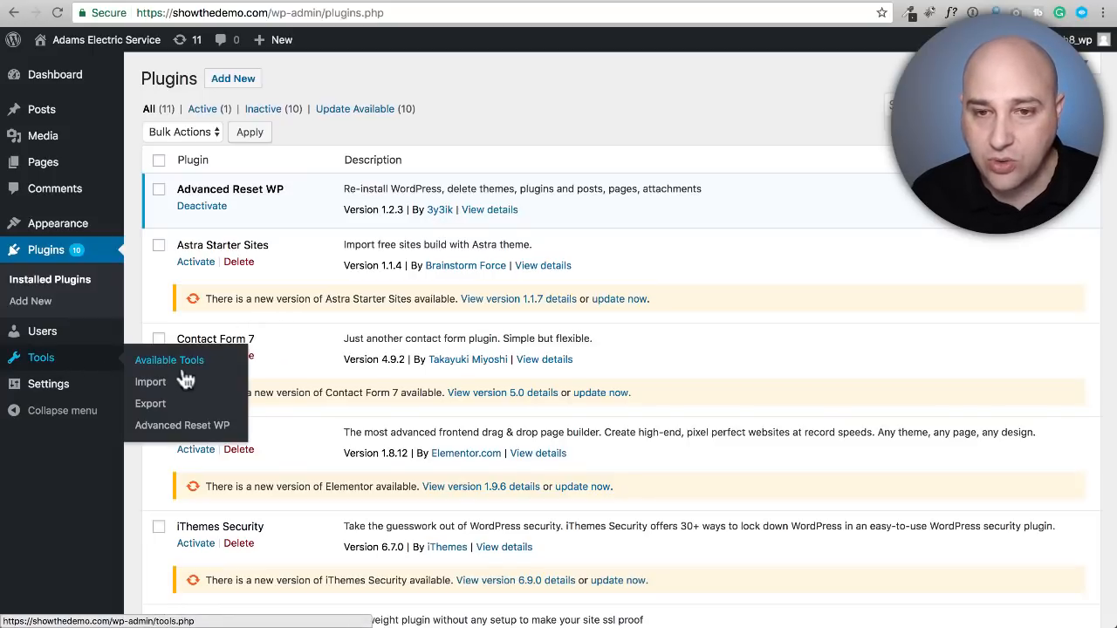
Return to the Tools > Advanced Reset WP page.
click(182, 425)
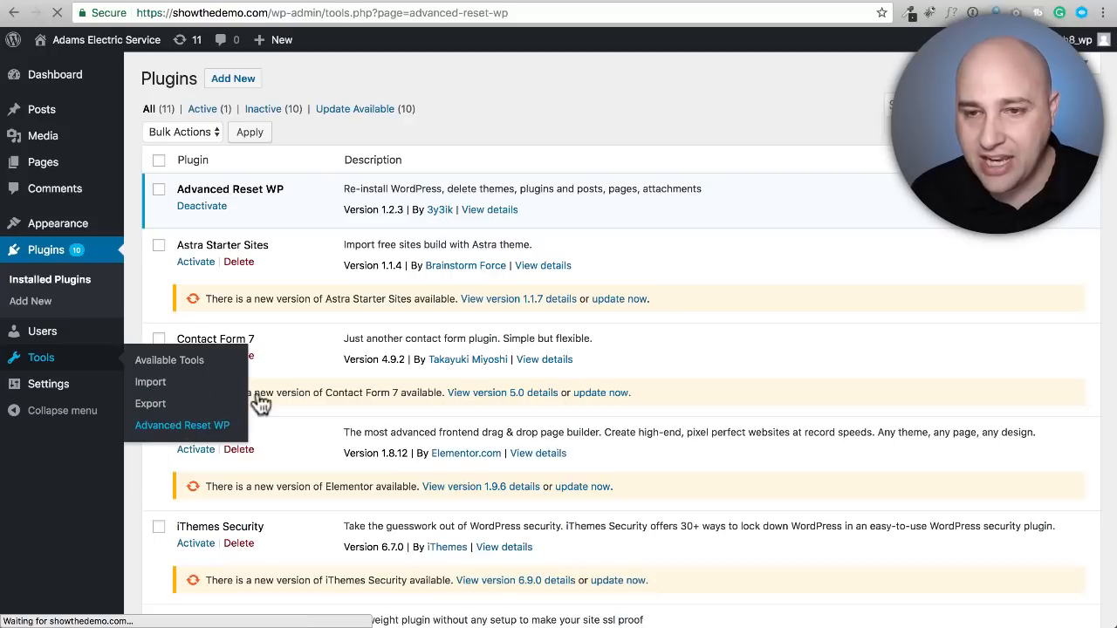
click(181, 425)
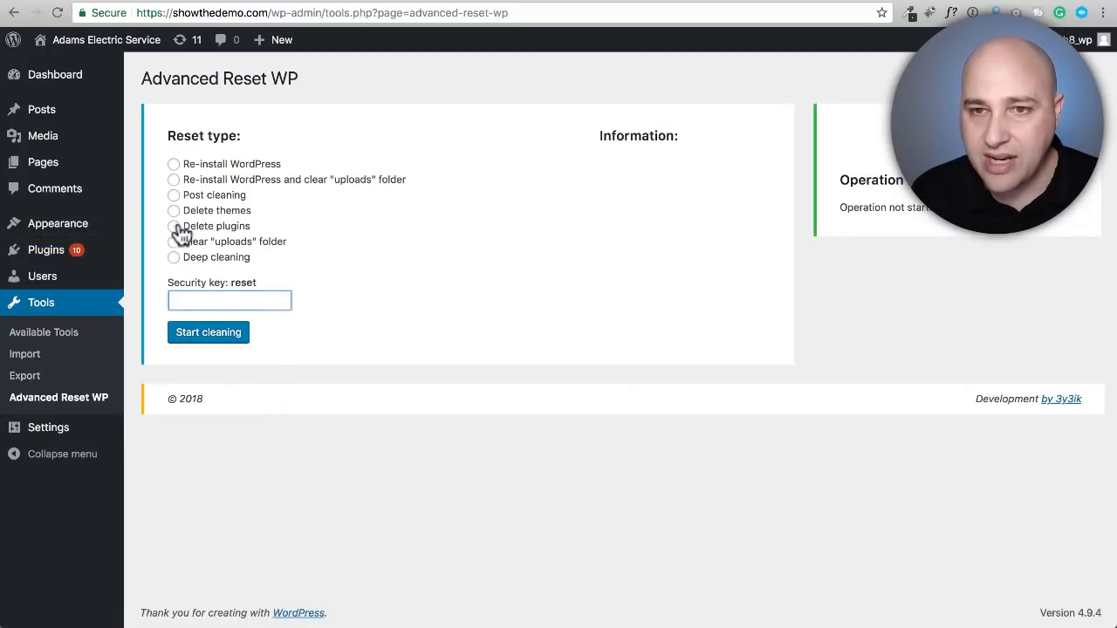
click(173, 226)
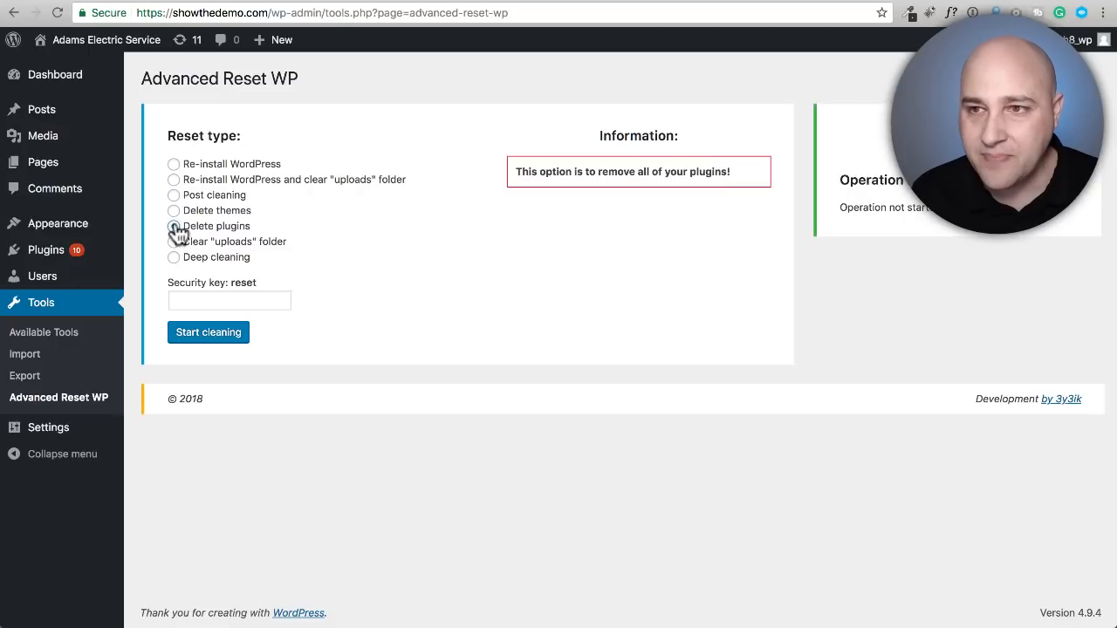
click(174, 226)
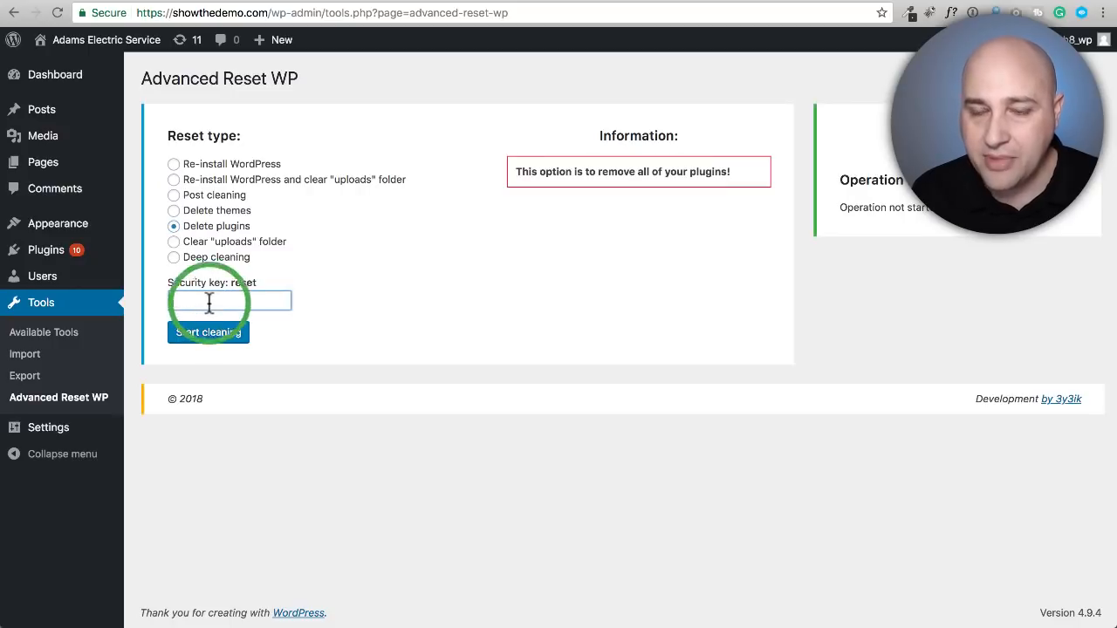
text(reset)
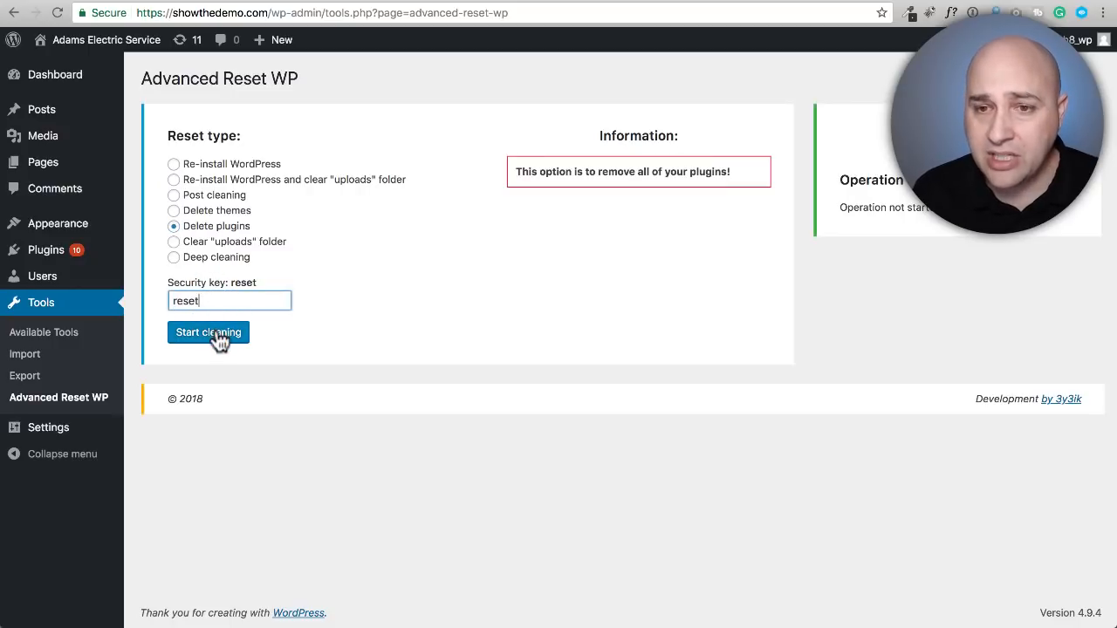
click(207, 331)
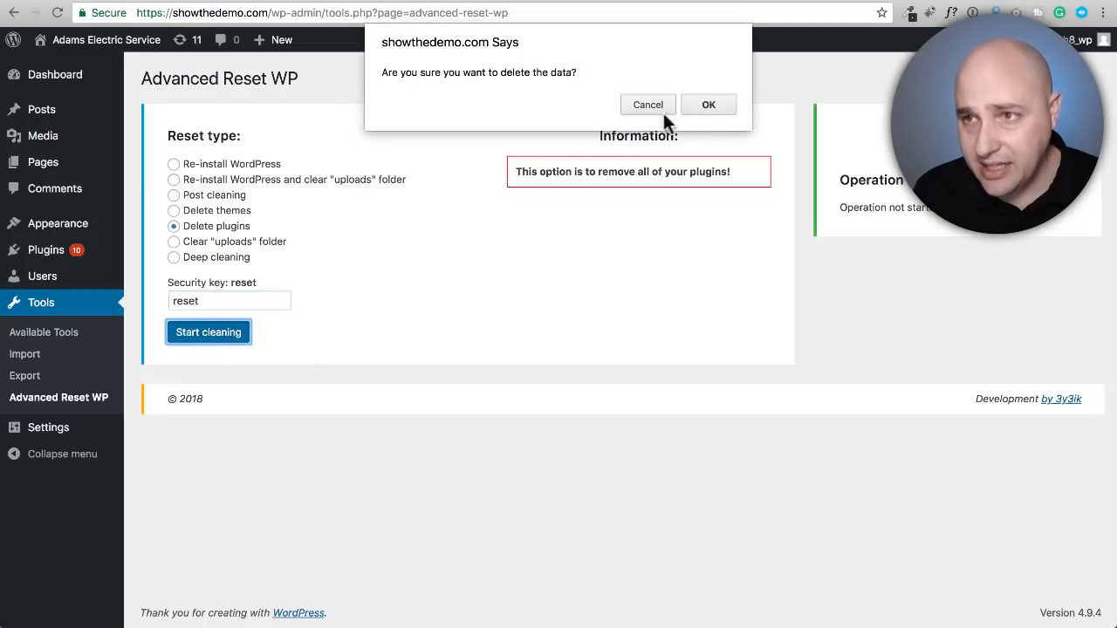
click(709, 104)
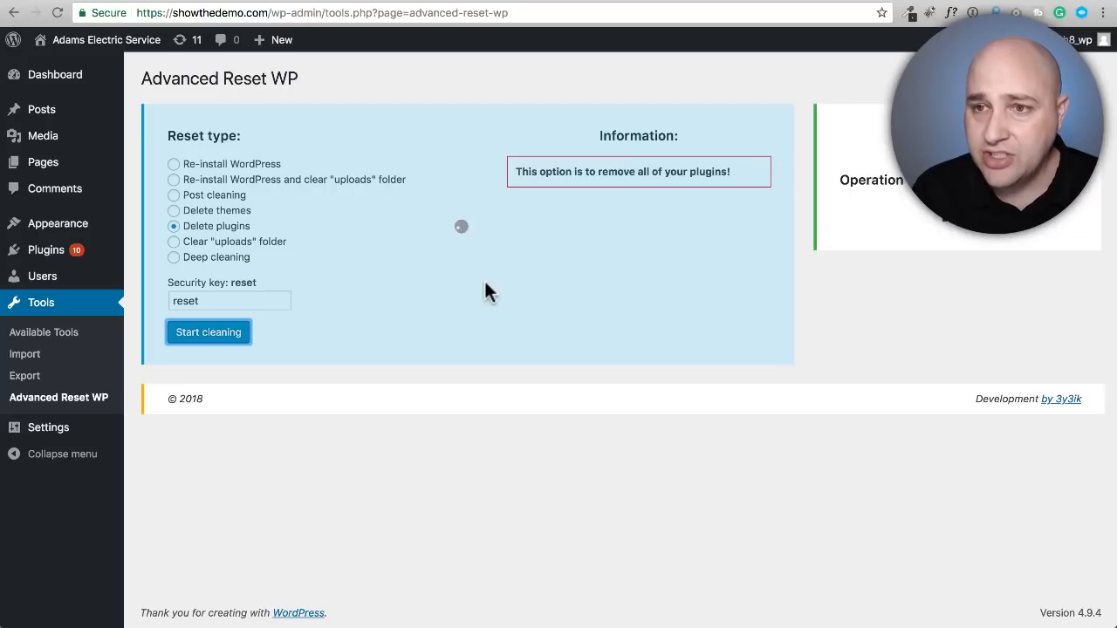
click(207, 332)
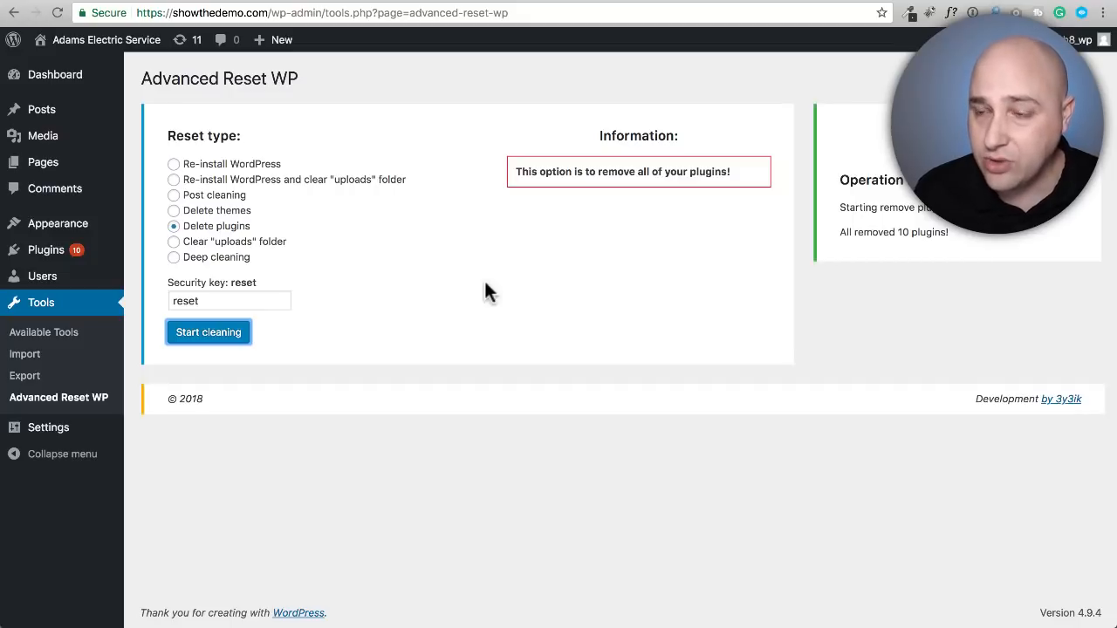
mouse_move(633, 266)
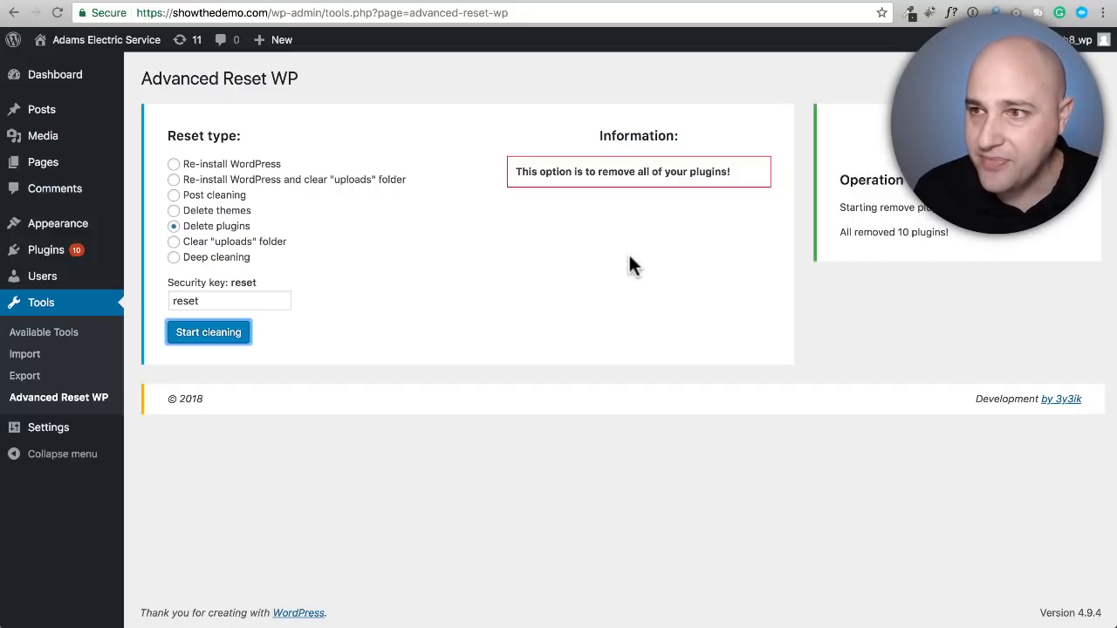
mouse_move(646, 266)
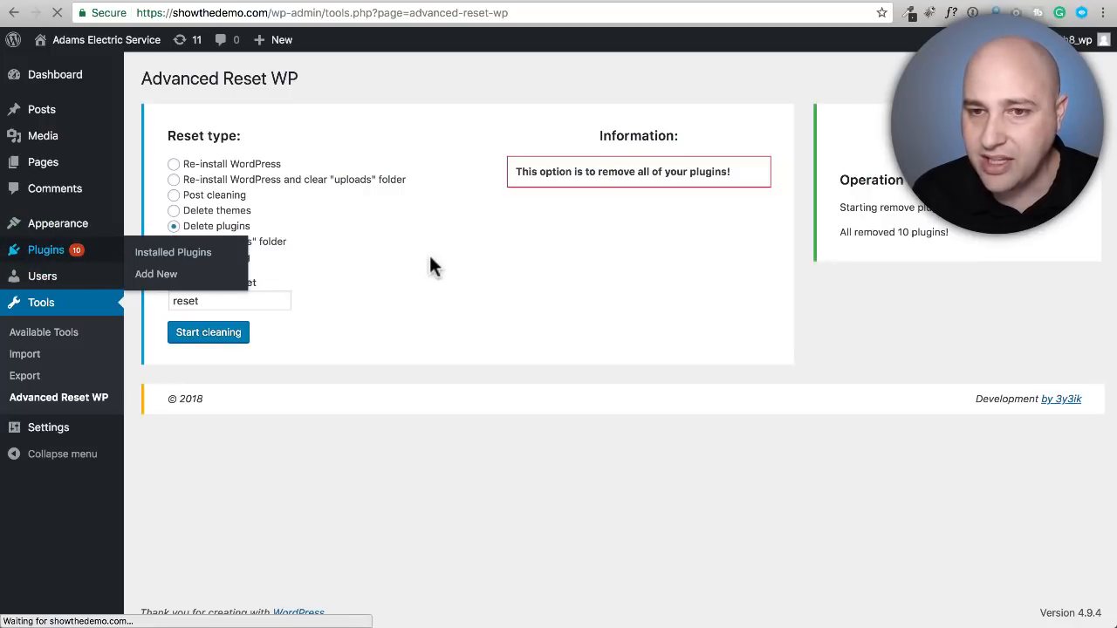
Check Installed Plugins shows only Advanced Reset WP, then visit the Adams Electric Service homepage.
click(173, 252)
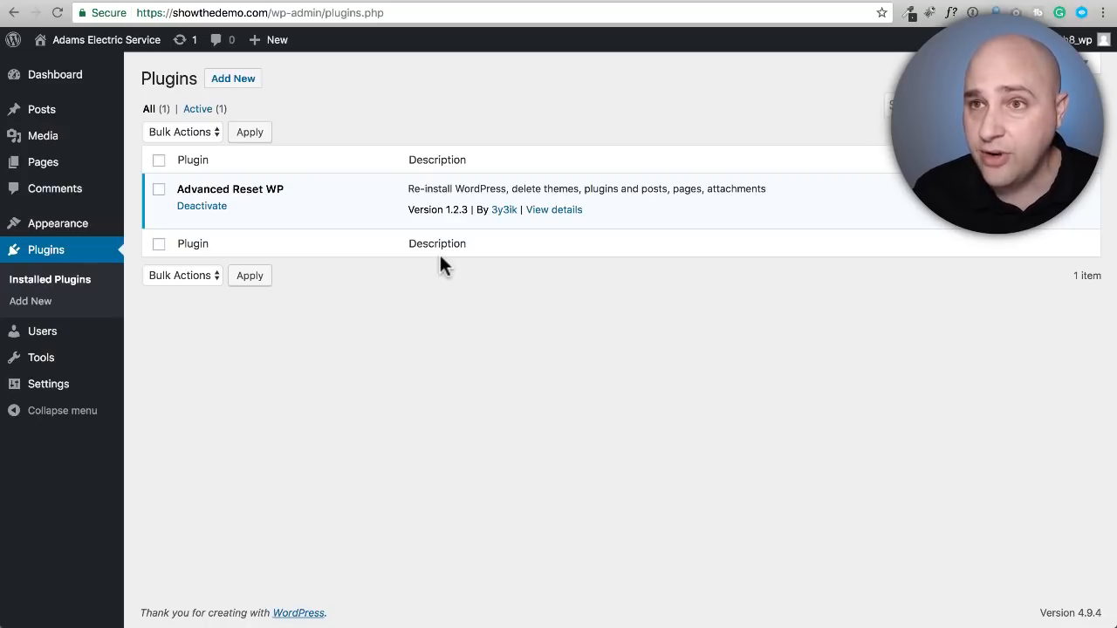
click(106, 40)
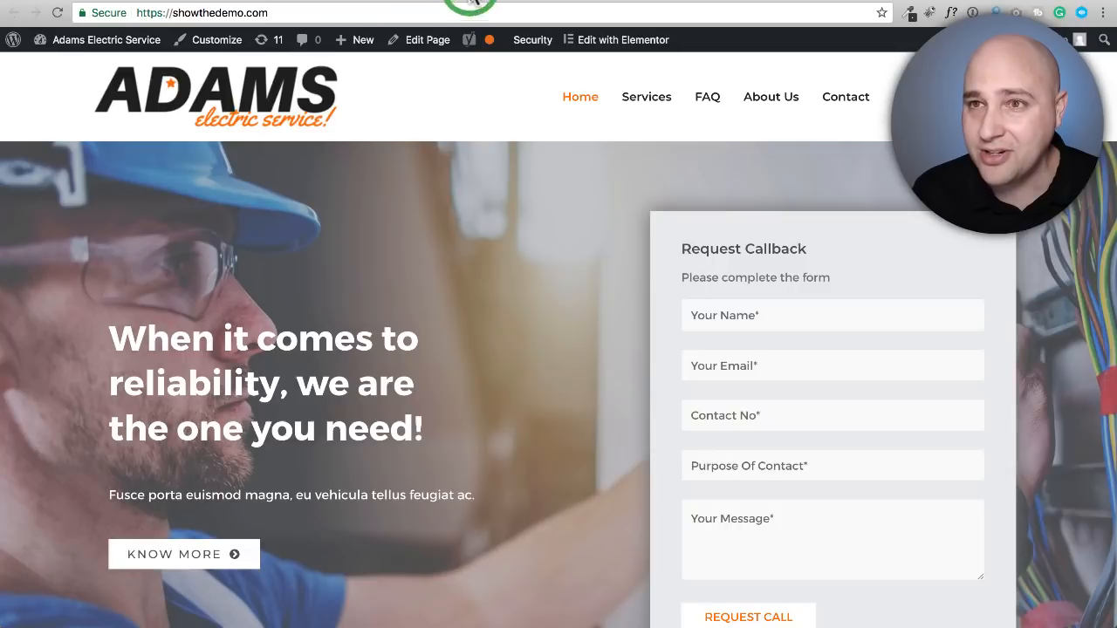